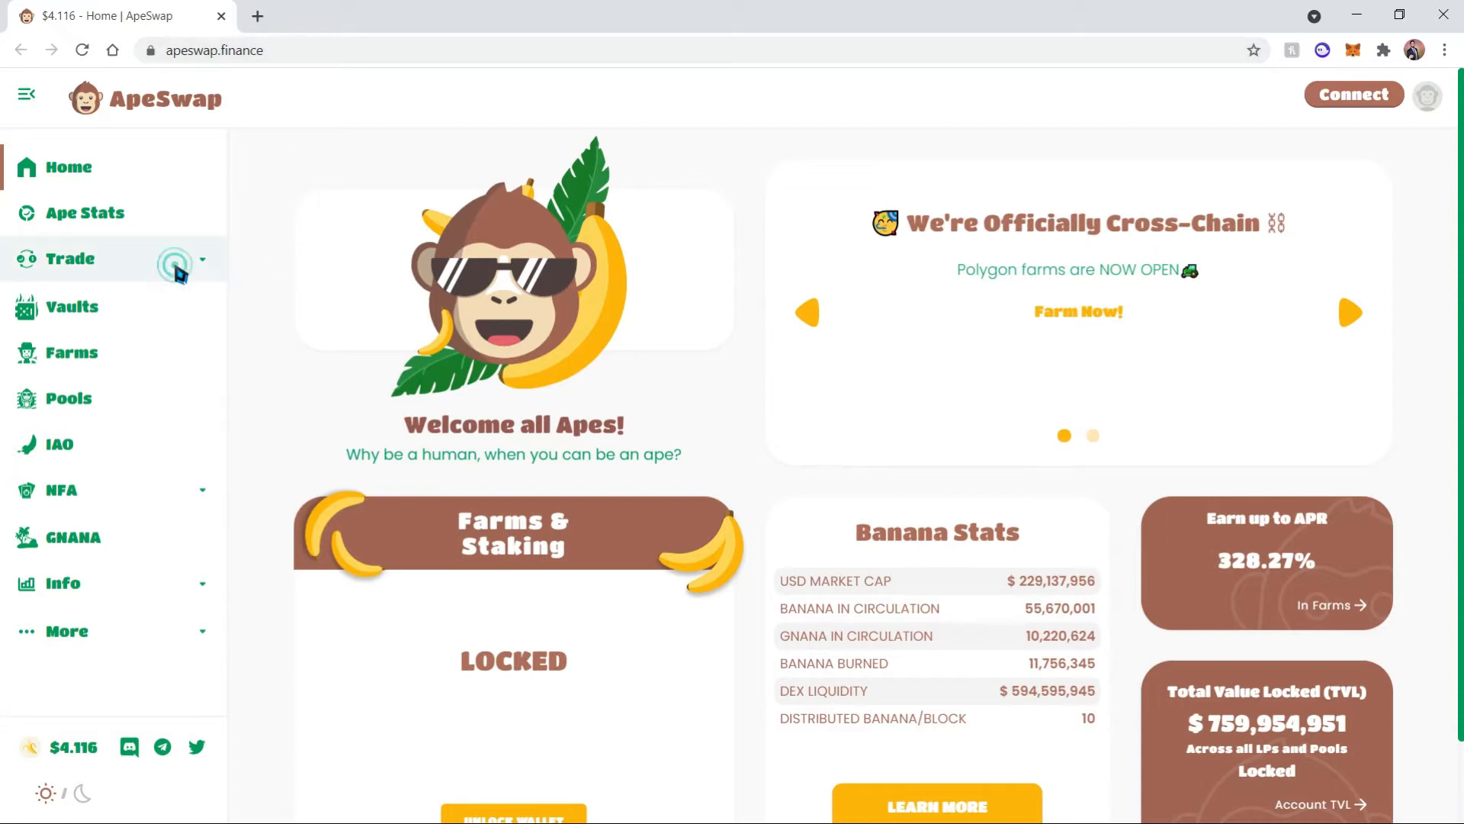
Open the Exchange swap page from the Trade menu in the sidebar.
click(68, 258)
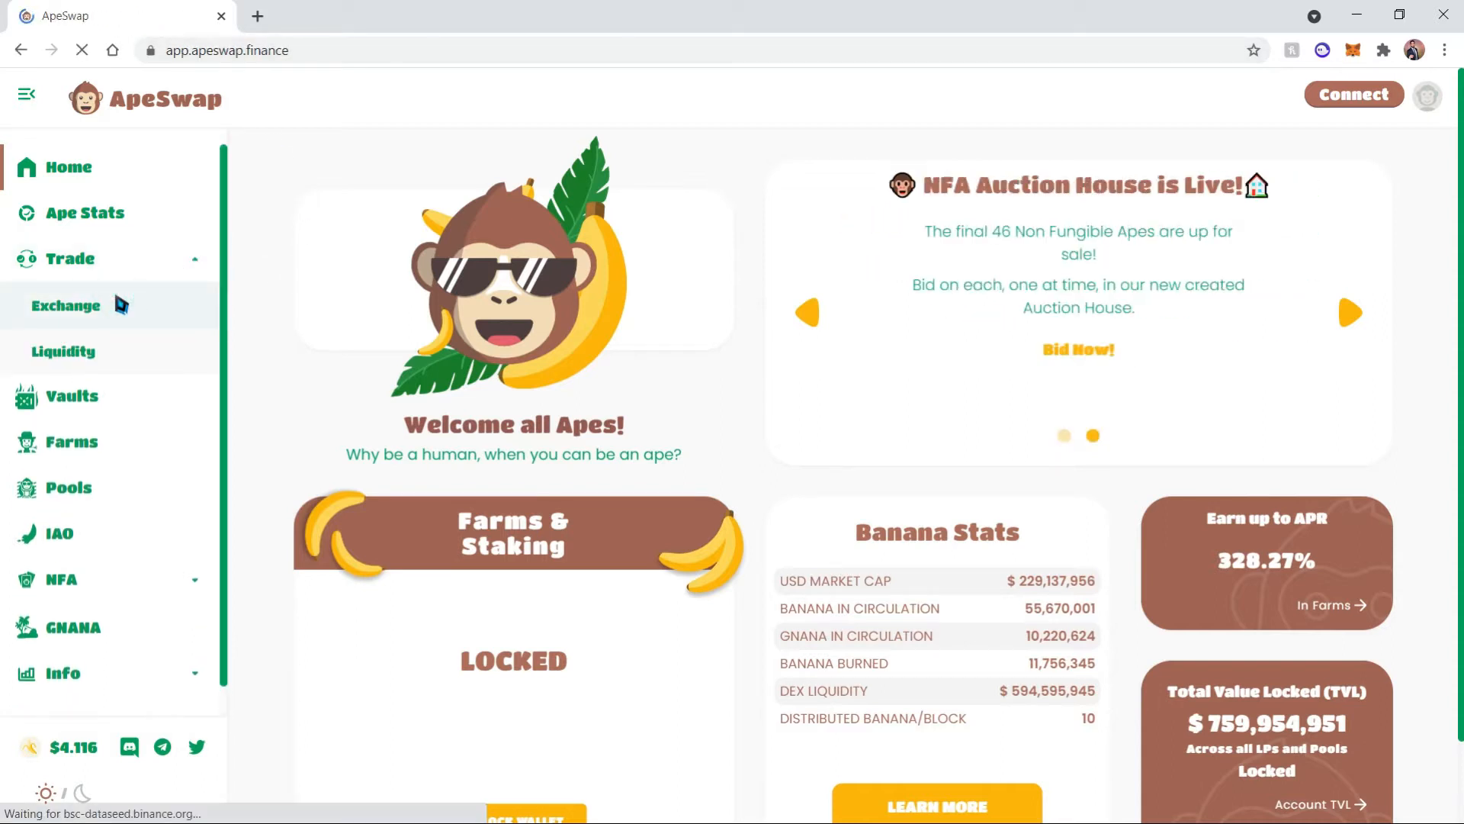
click(66, 305)
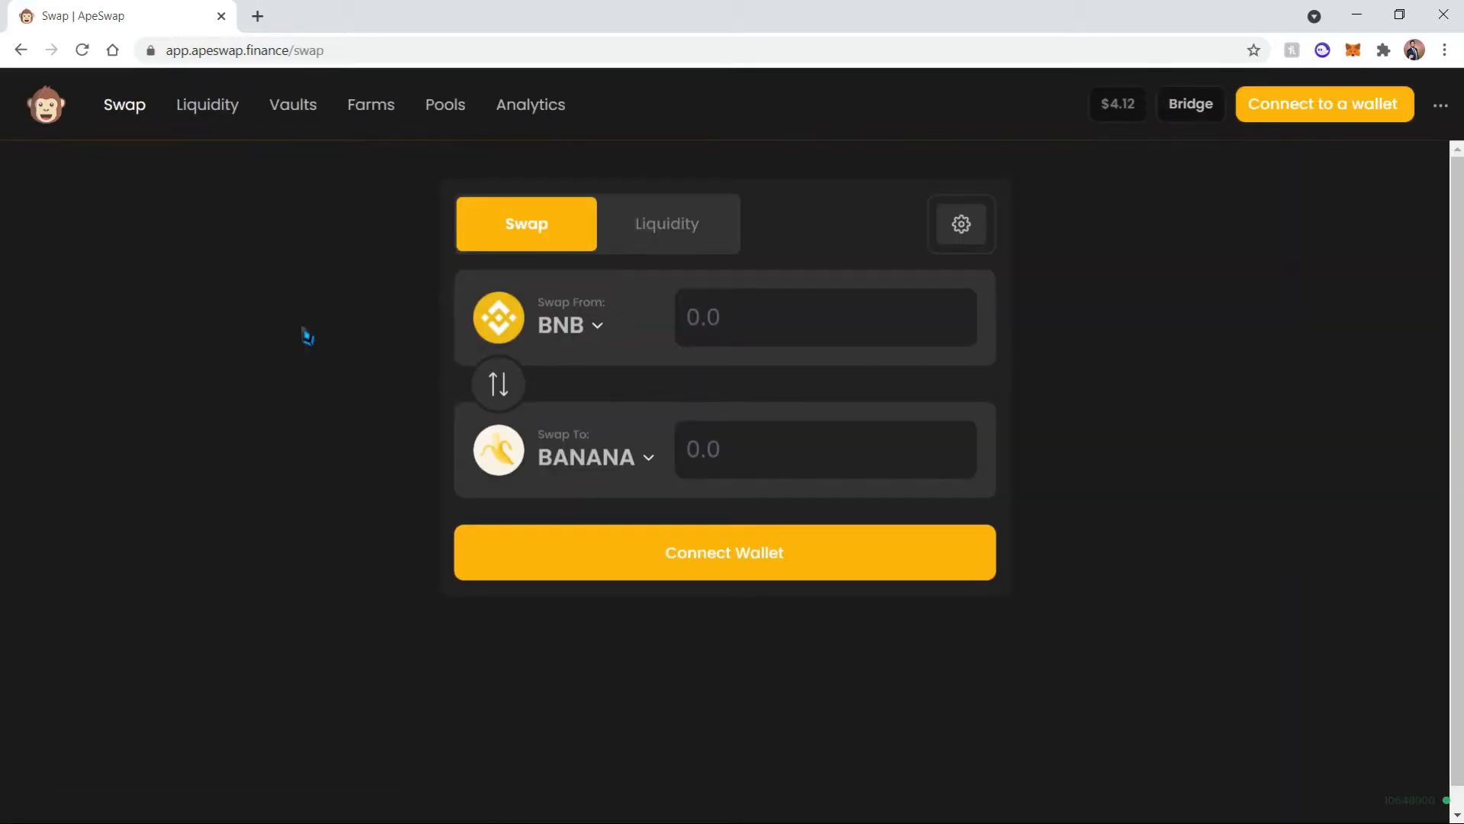
mouse_move(582, 355)
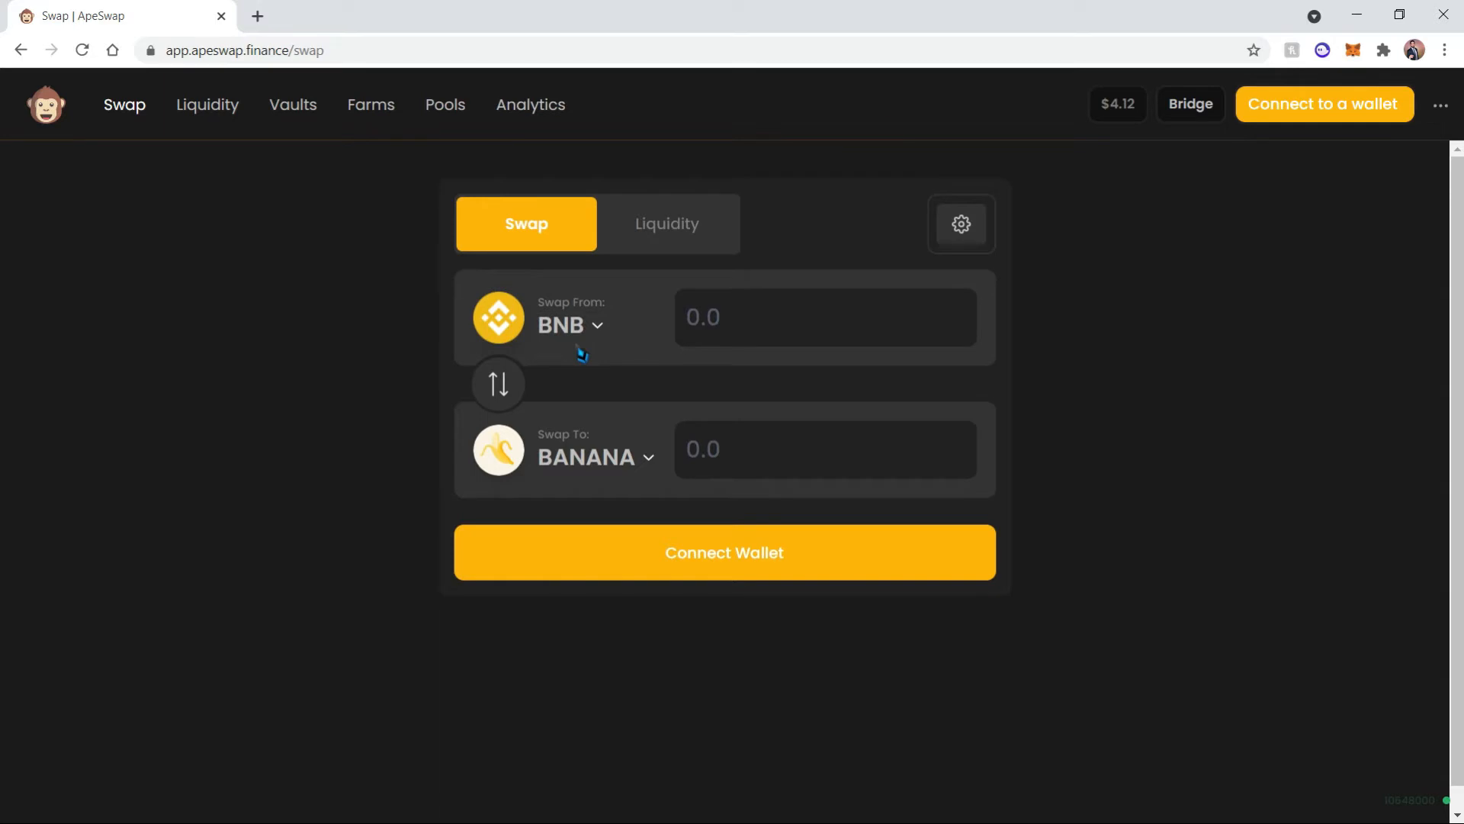
mouse_move(793, 454)
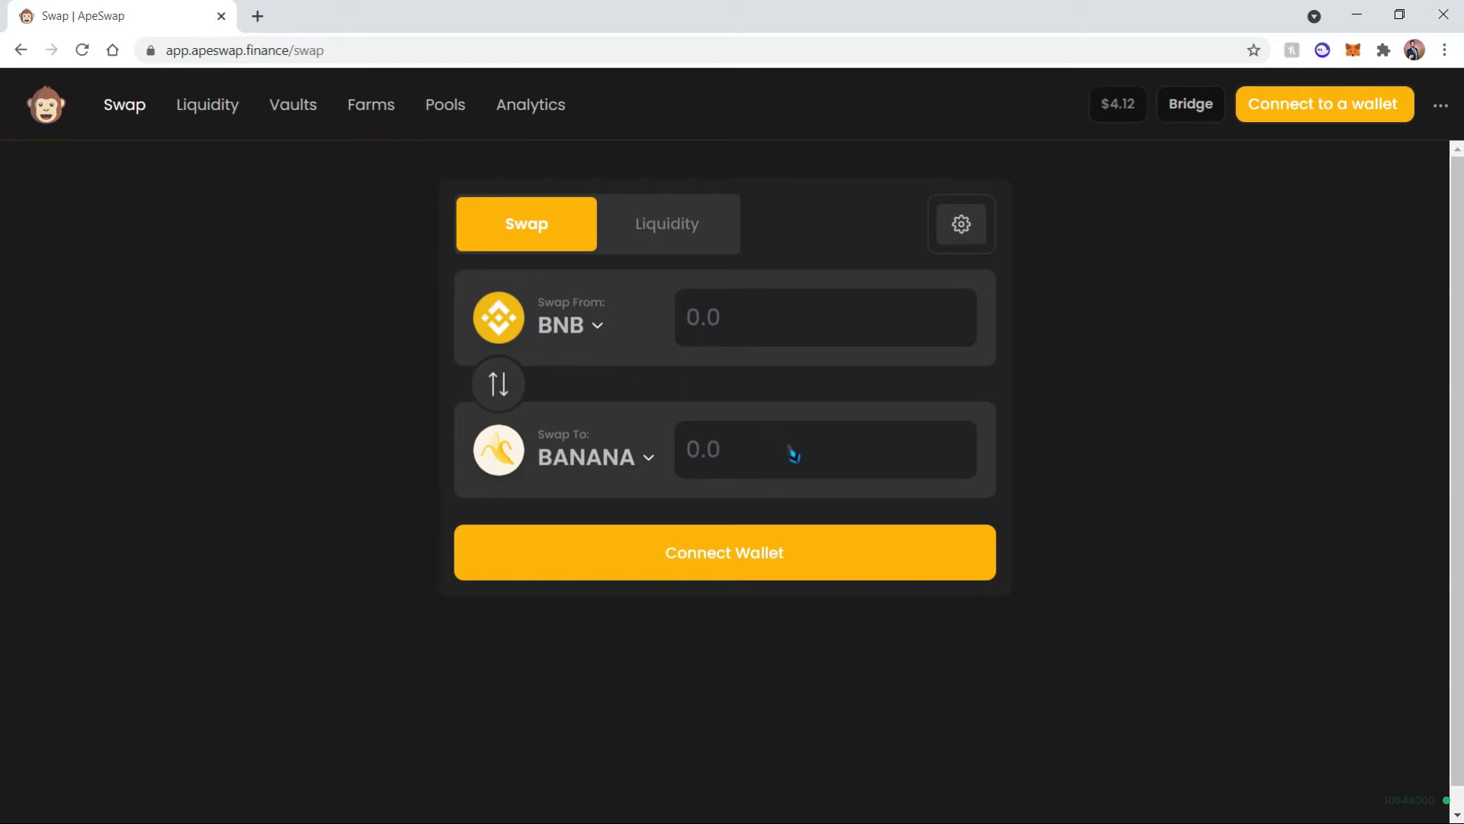
Request 1 BANANA in the swap and connect the MetaMask wallet to ApeSwap.
text(1)
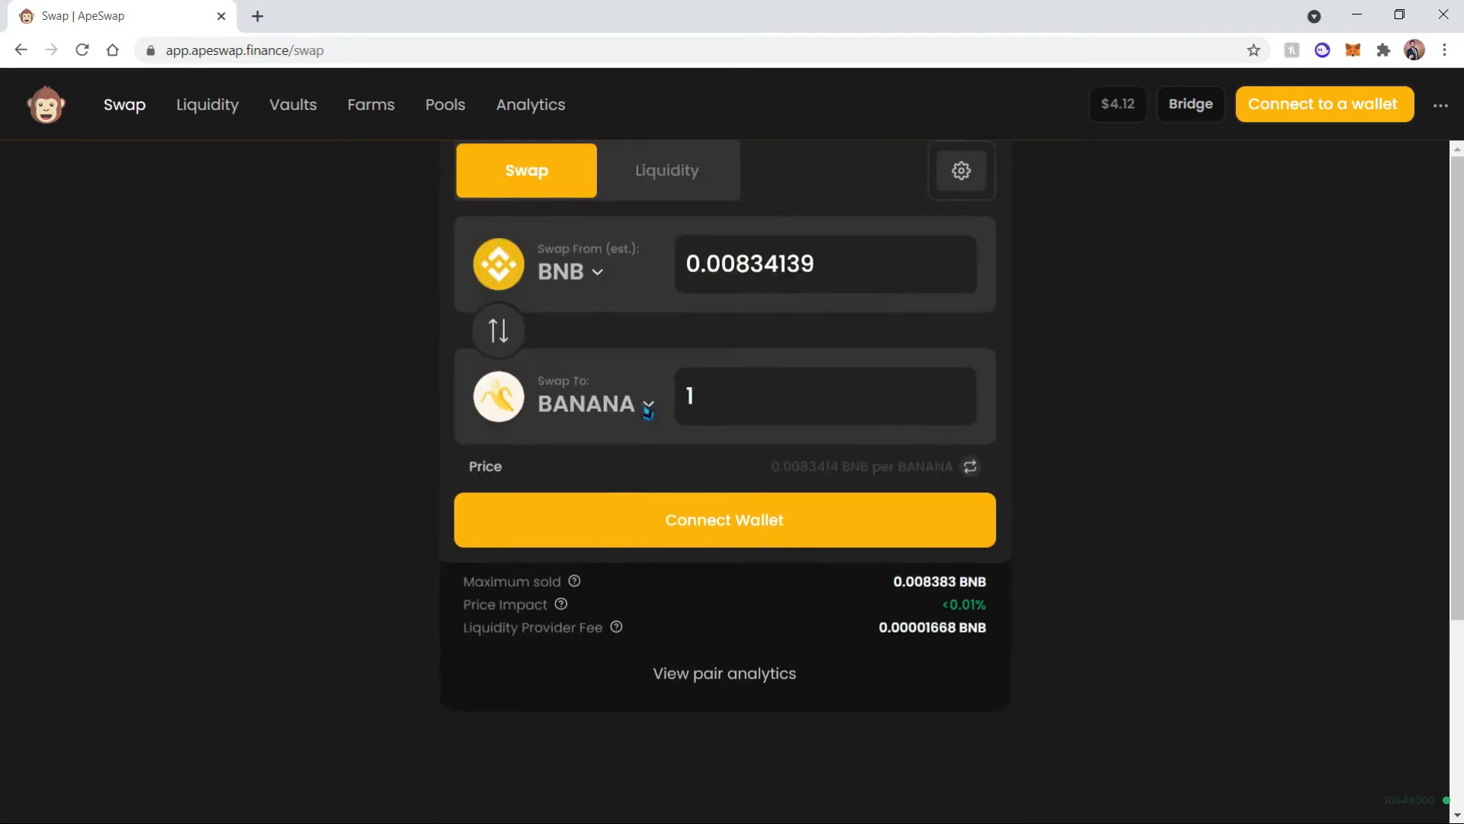
mouse_move(876, 390)
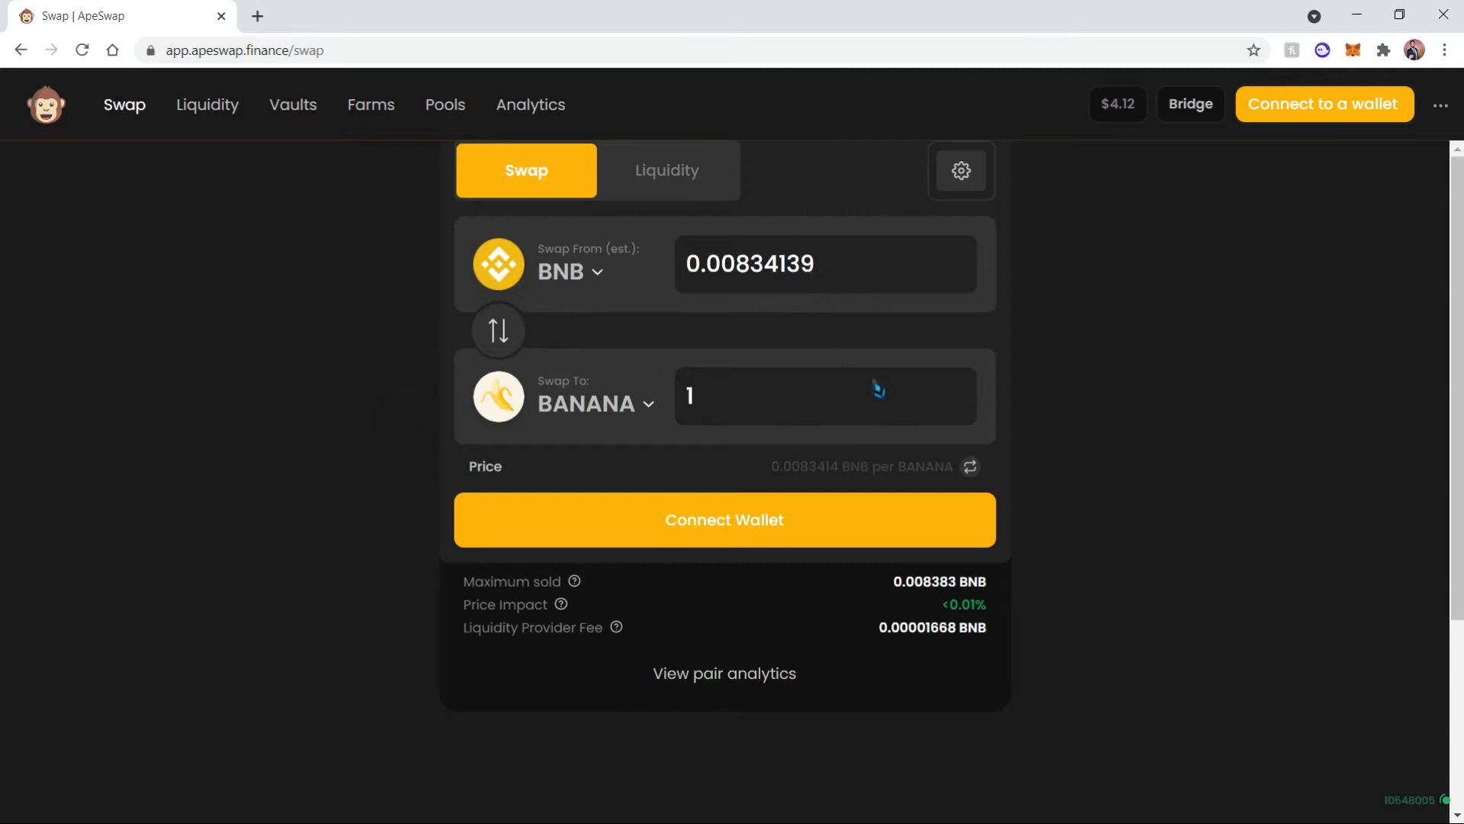
mouse_move(817, 516)
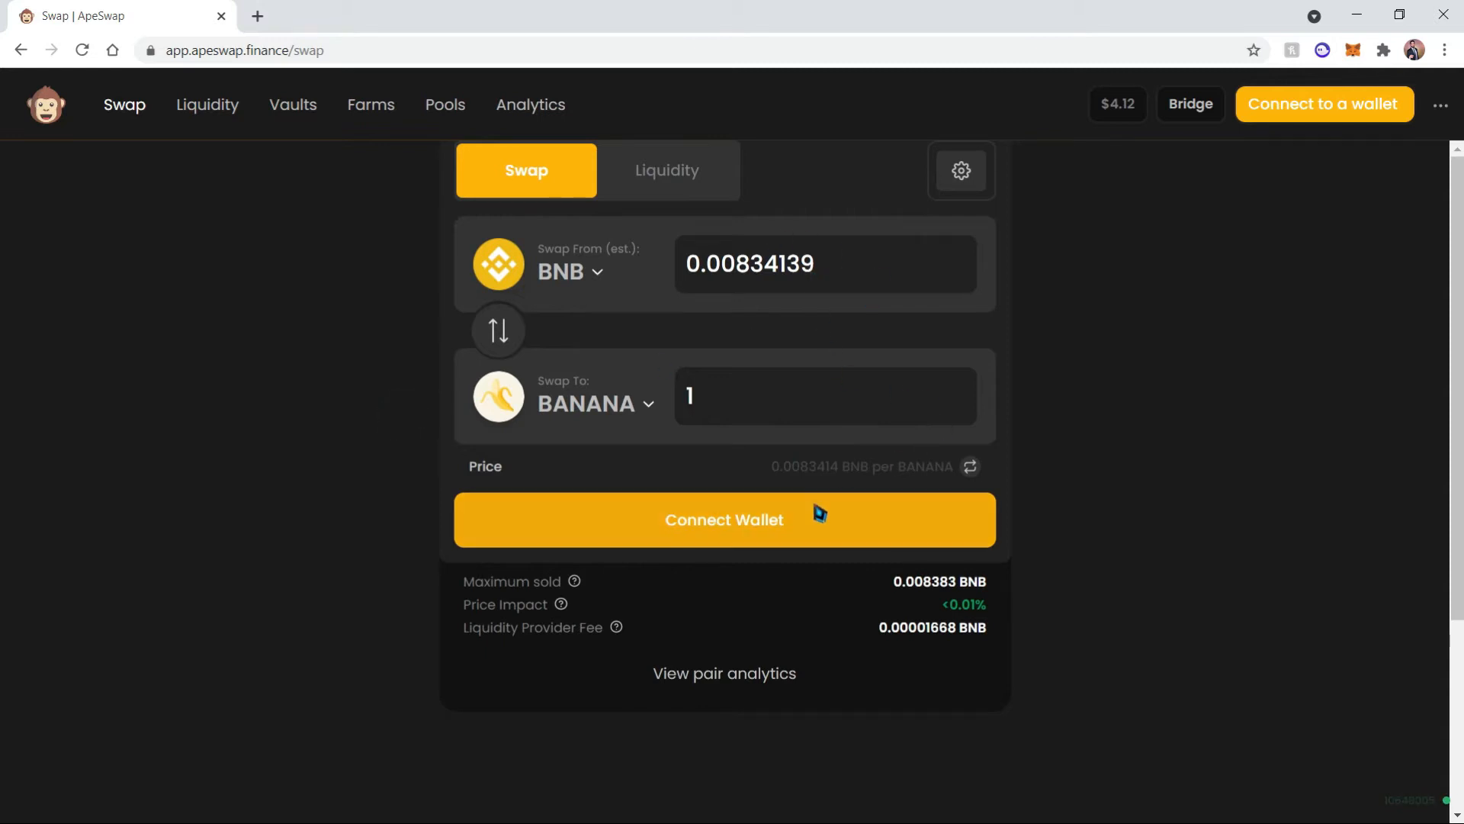
click(723, 520)
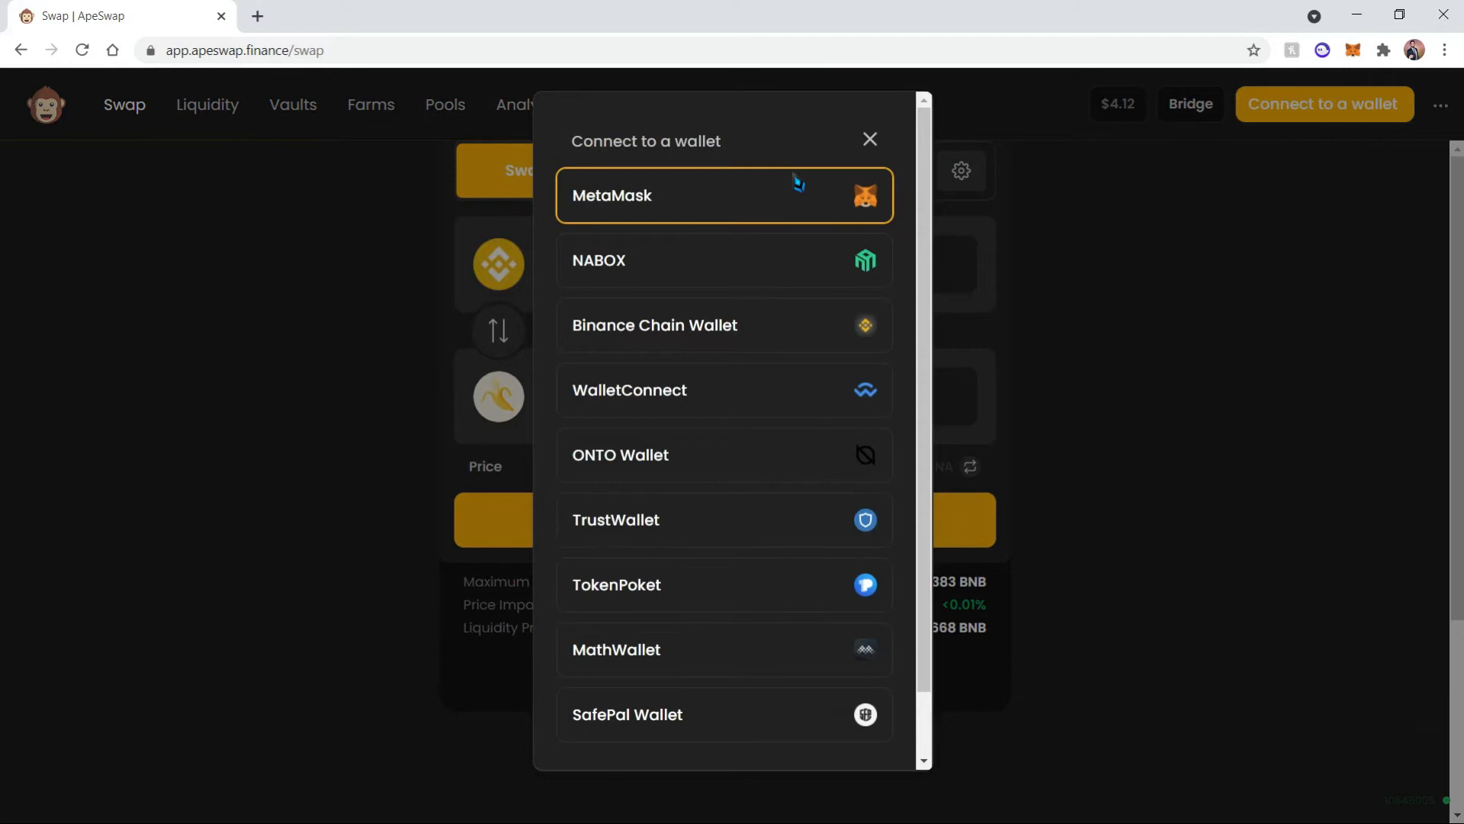
click(723, 195)
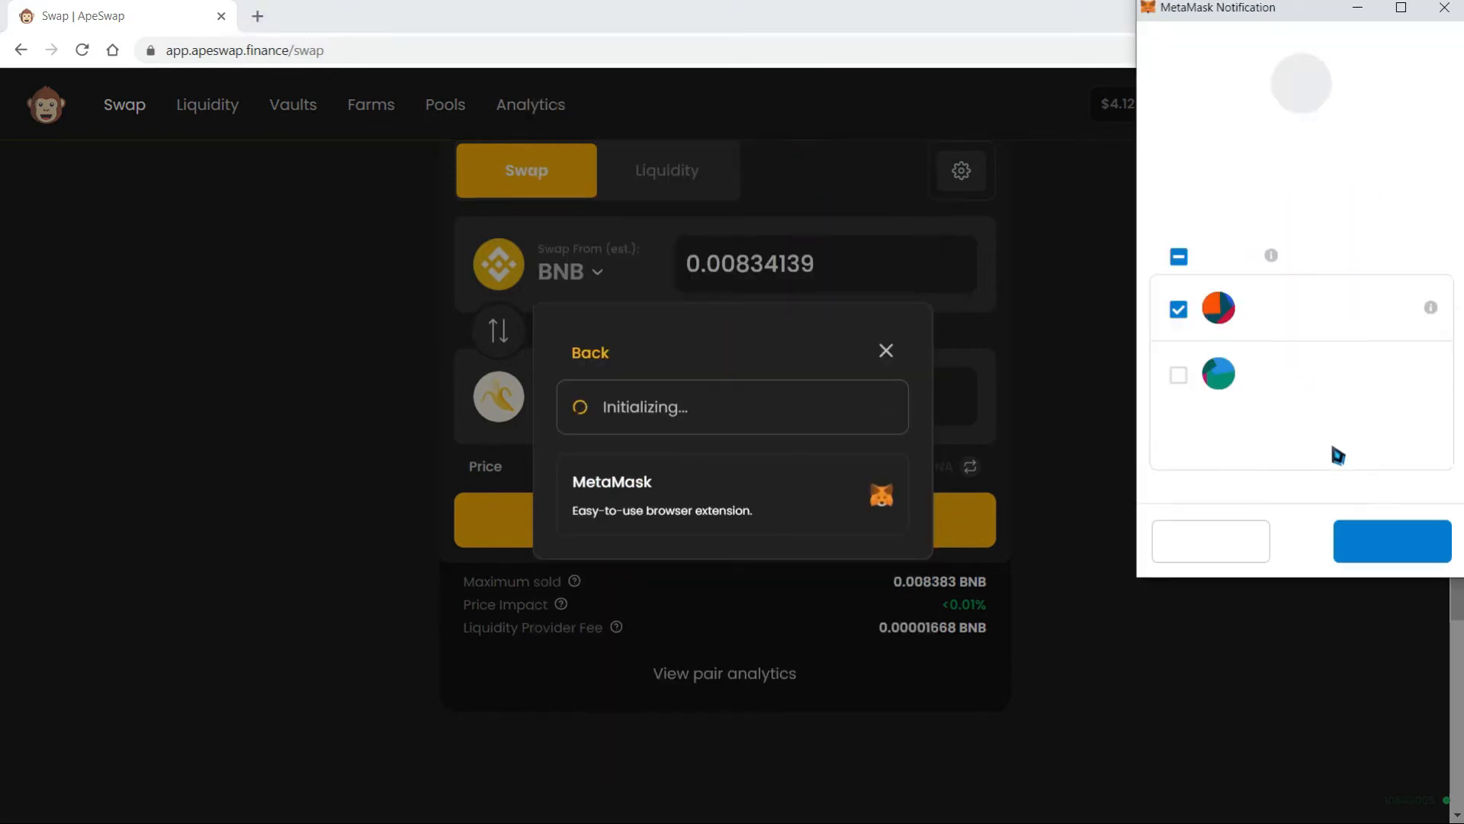
click(1390, 541)
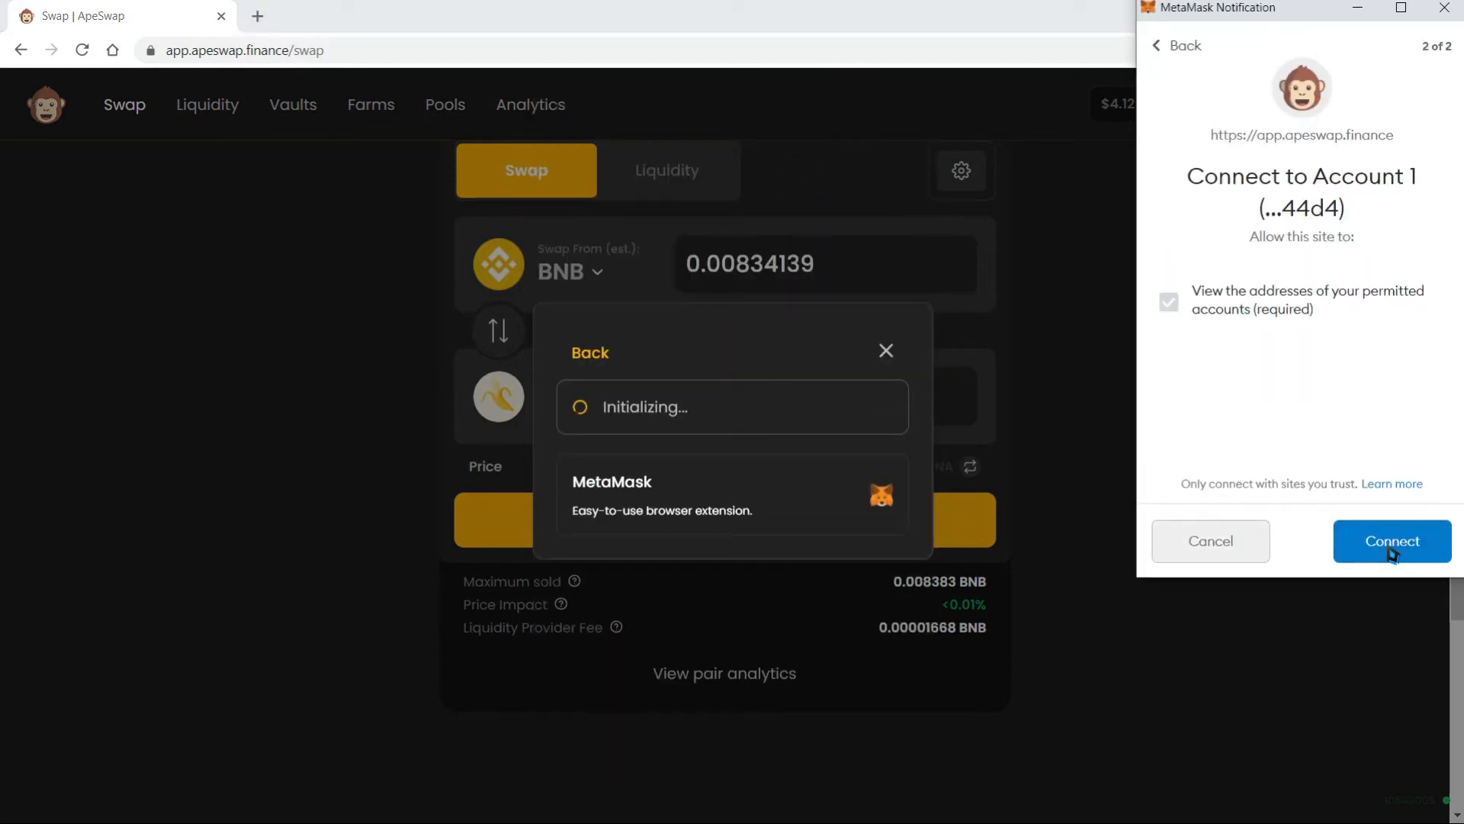
click(1390, 540)
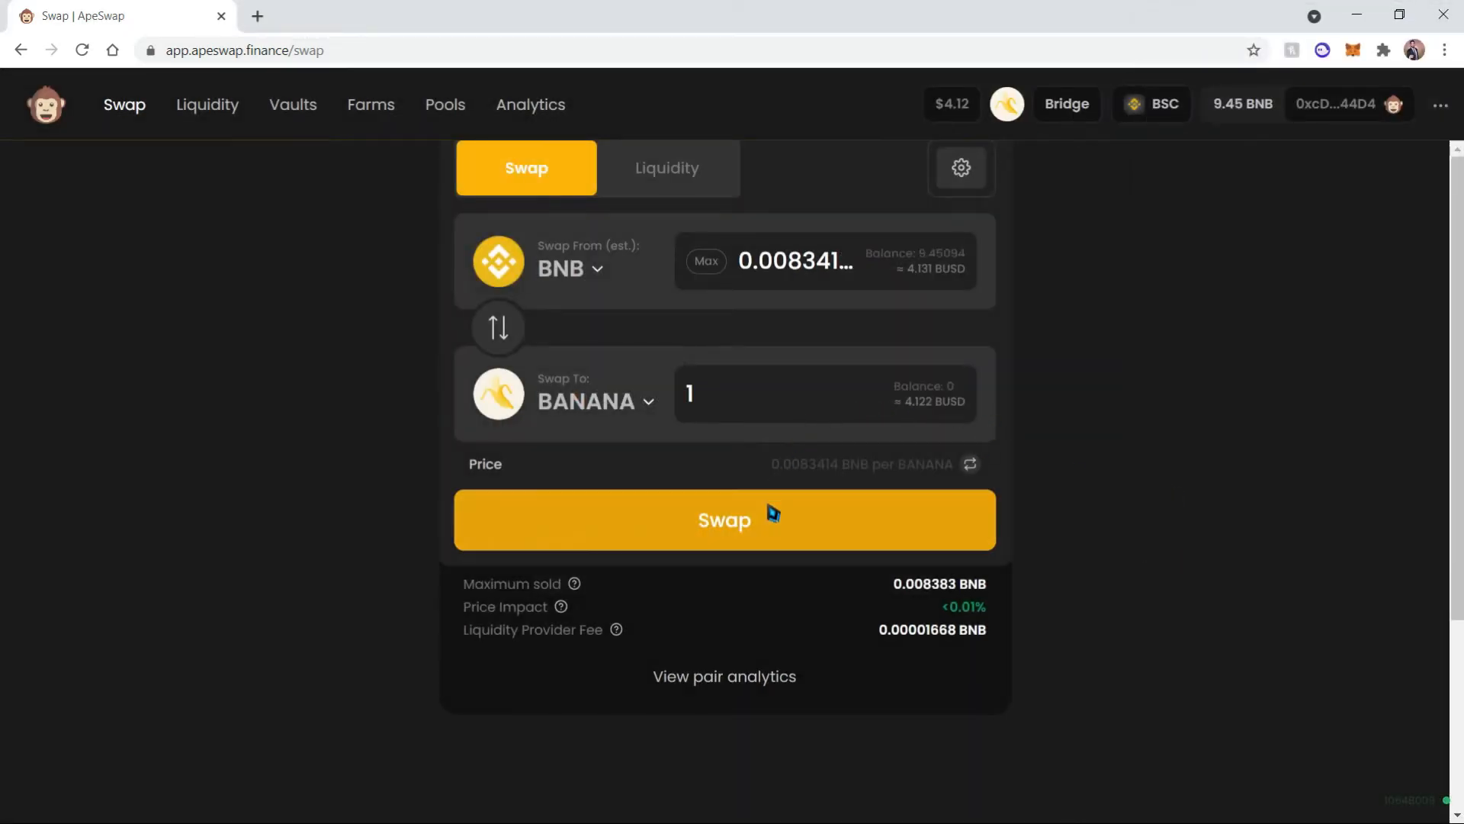
Swap BNB for 1 BANANA, approve it in MetaMask, and dismiss the submitted notice.
click(724, 519)
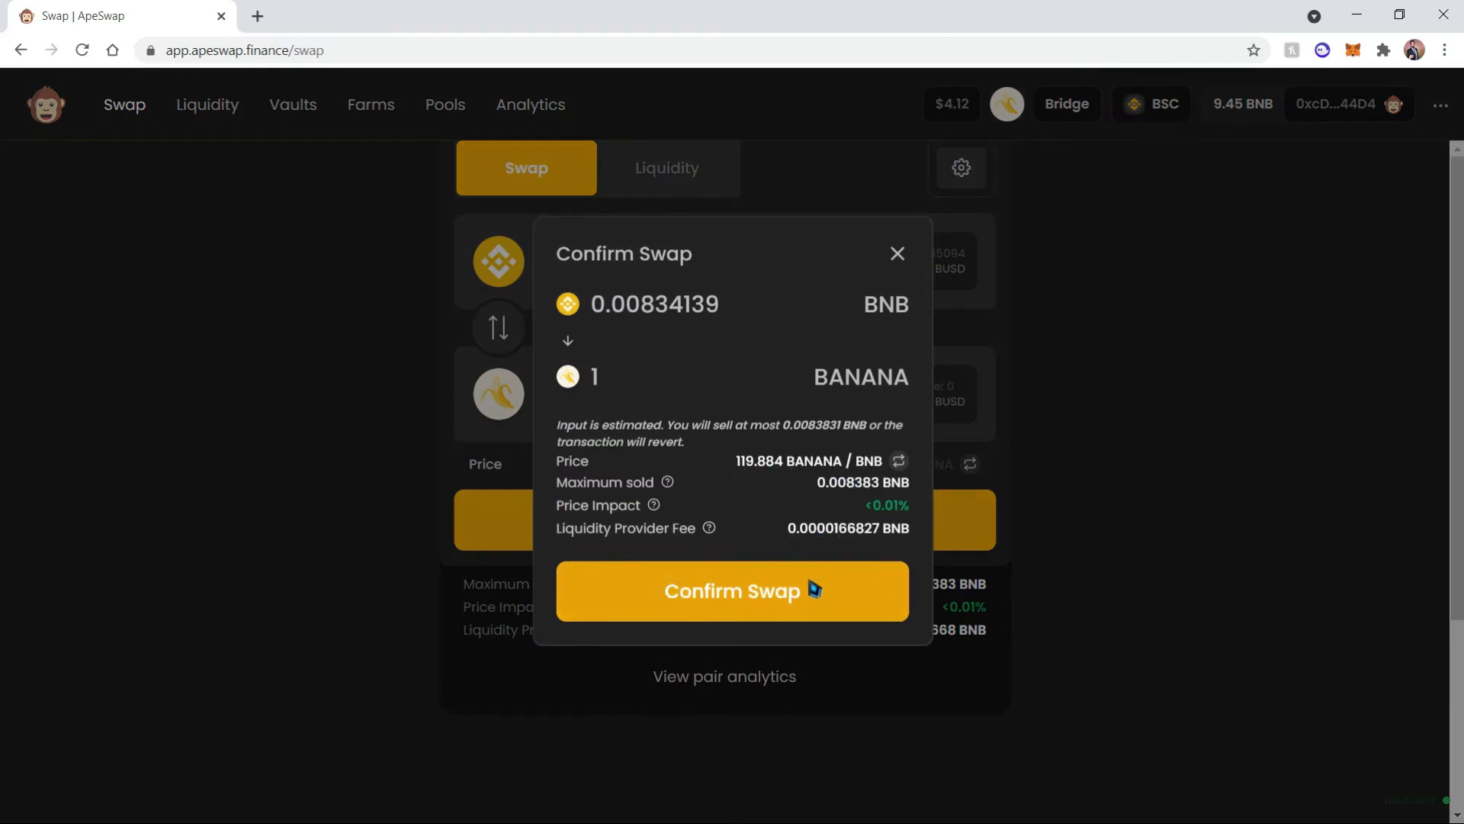
click(731, 590)
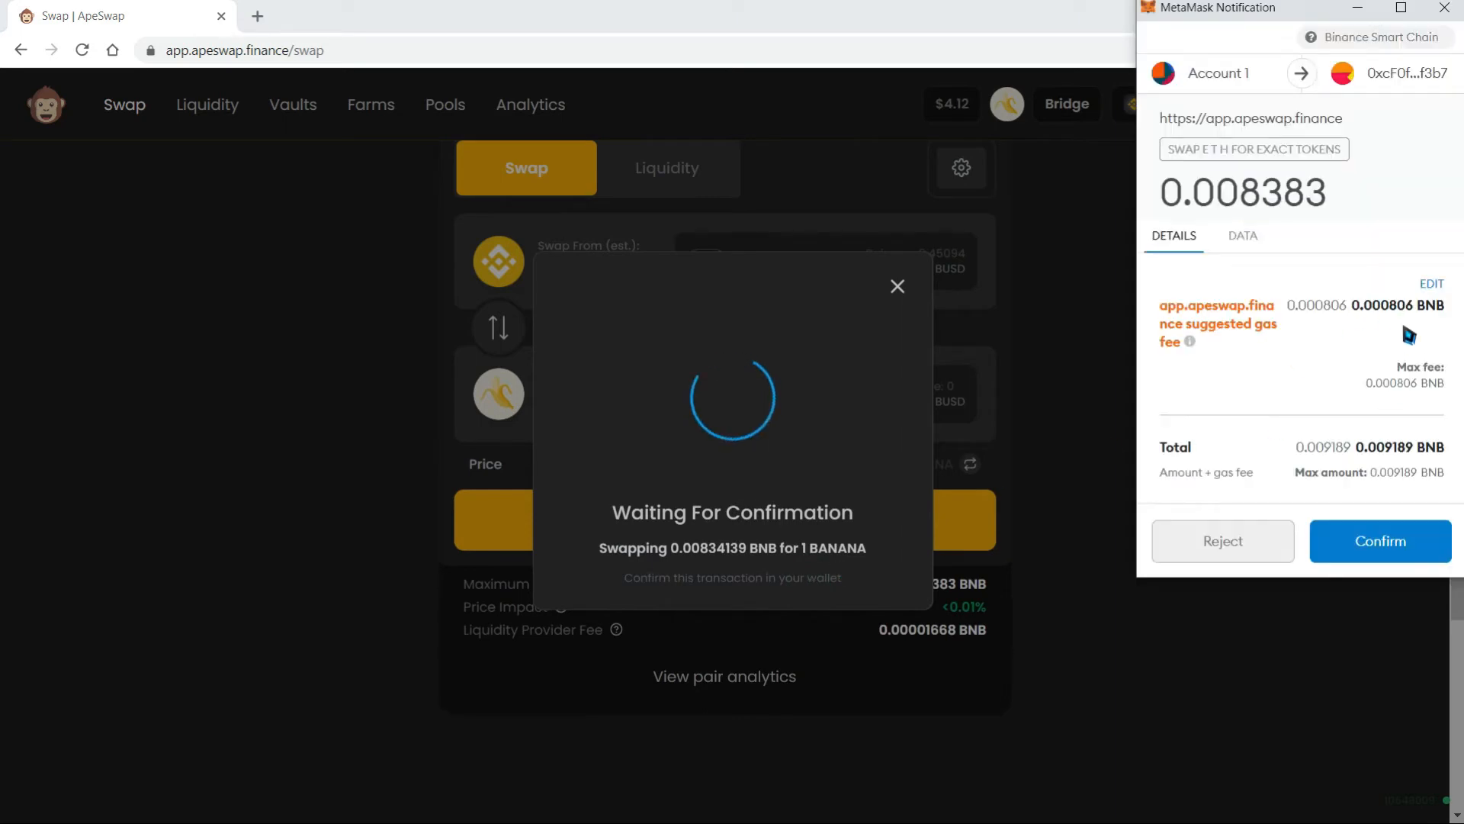
click(1381, 540)
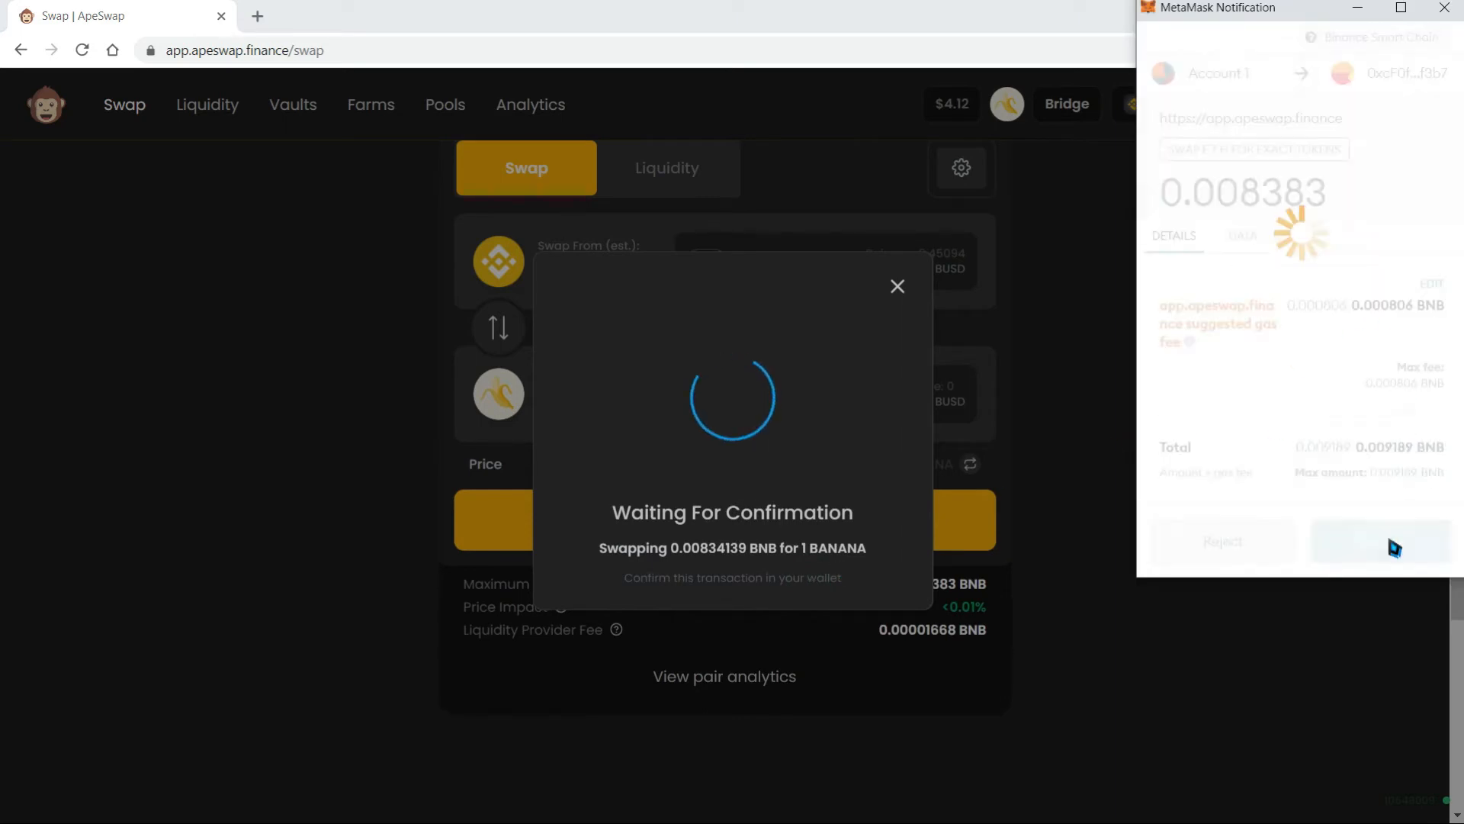
click(1385, 542)
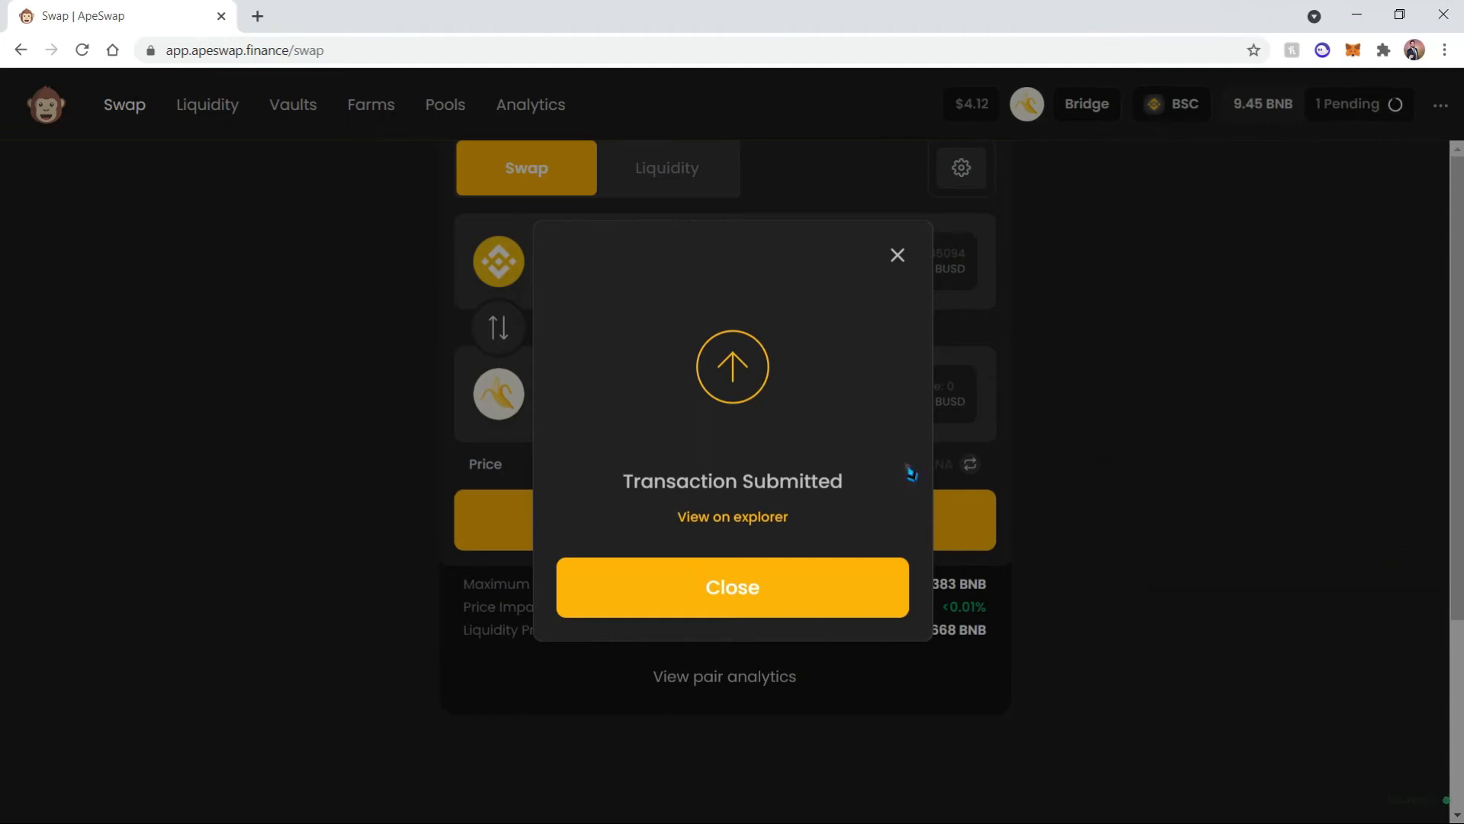
mouse_move(820, 509)
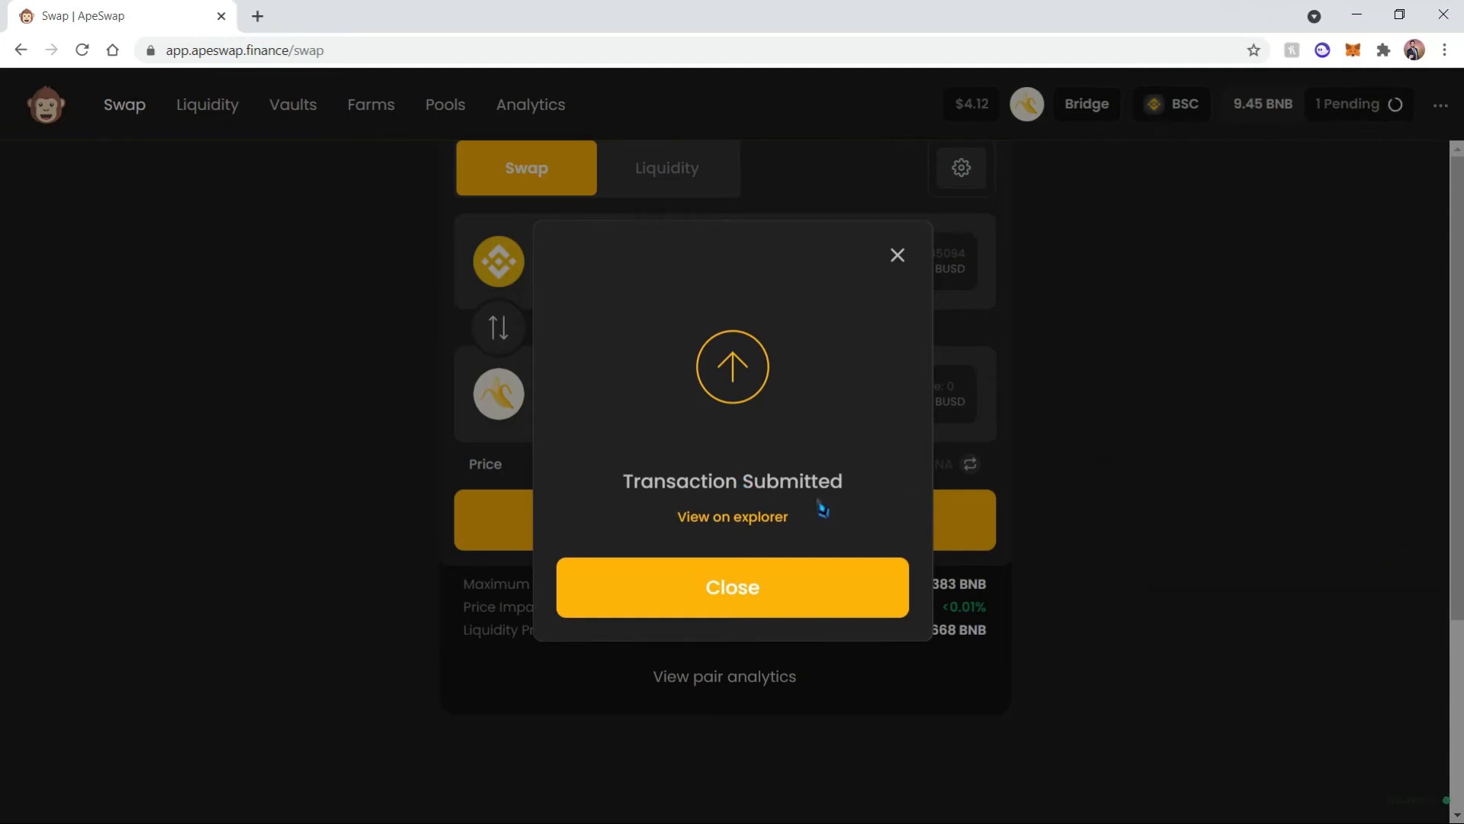
mouse_move(818, 494)
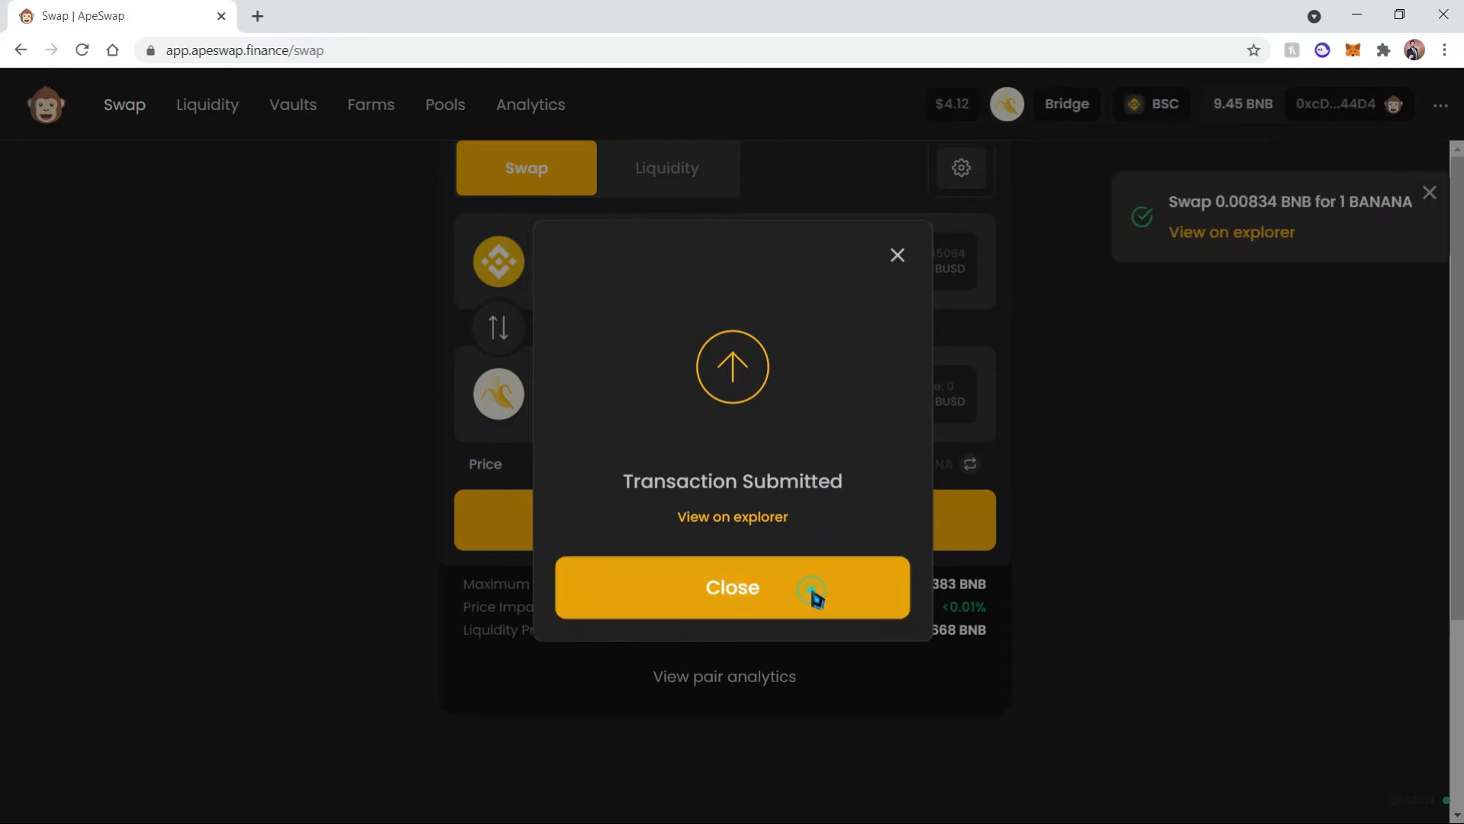
click(732, 587)
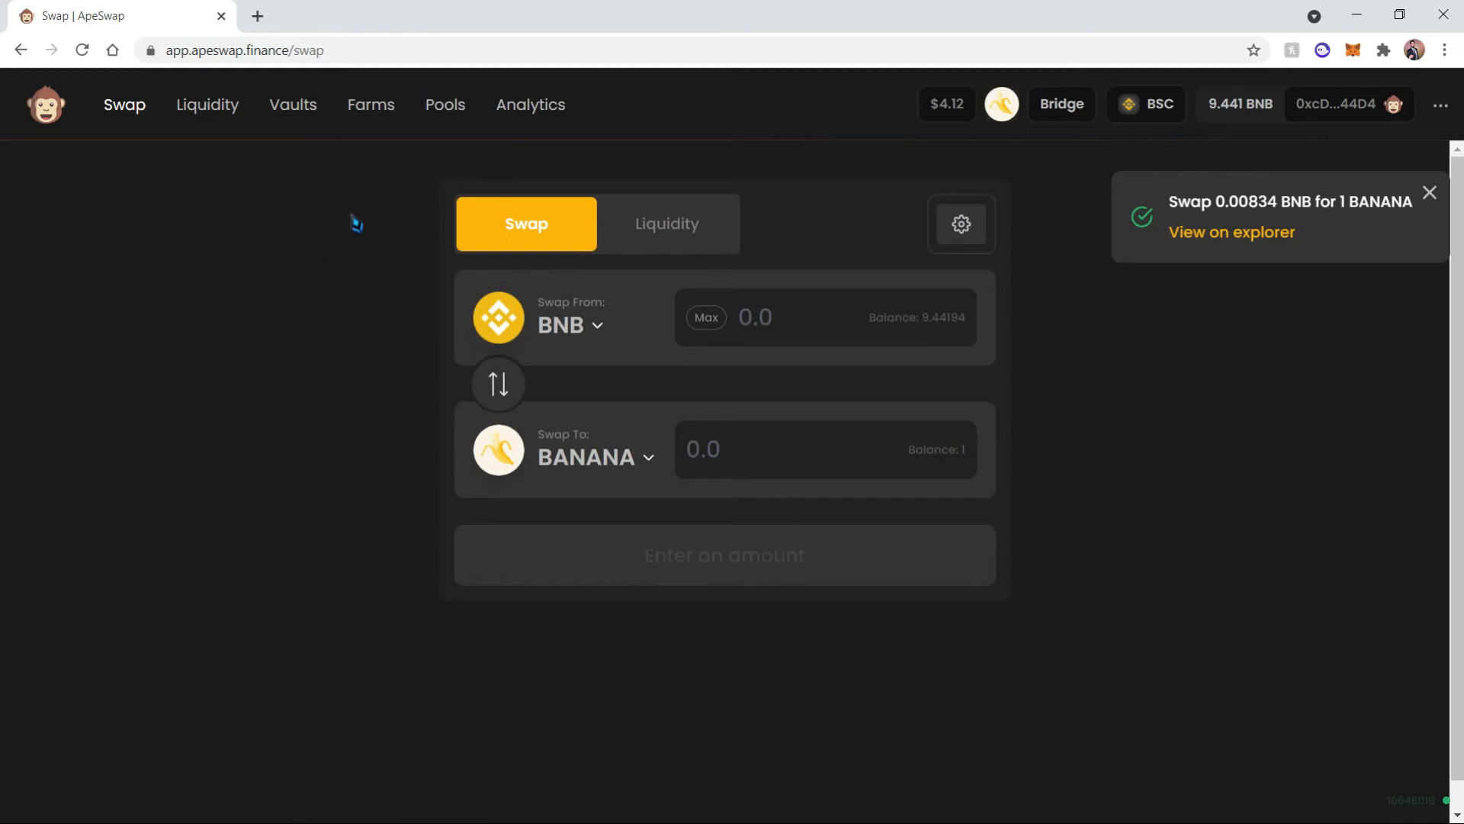
mouse_move(369, 167)
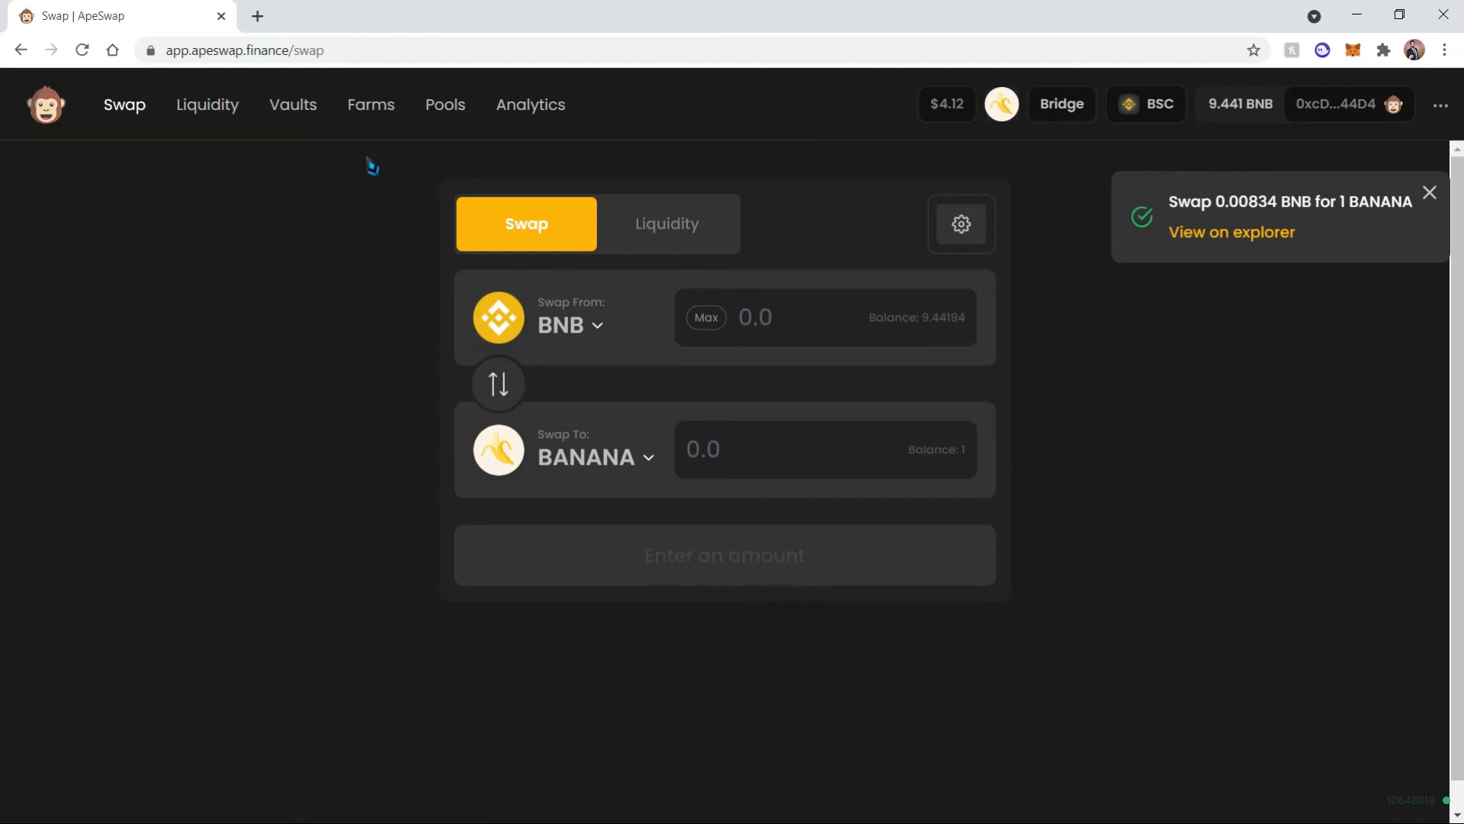
mouse_move(444, 110)
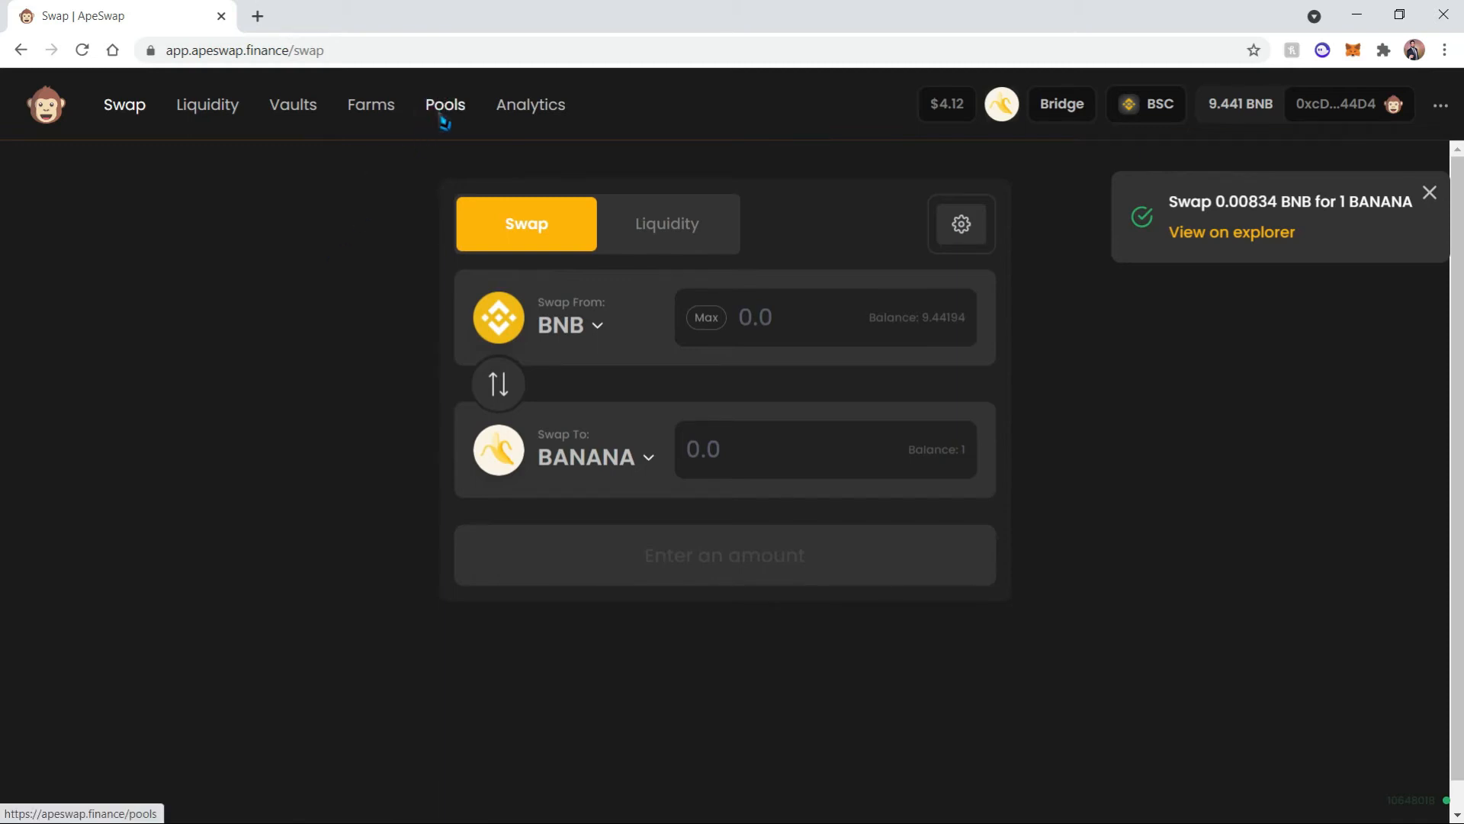
Open Pools and close the BANANA pool's ROI estimates dialog.
click(444, 105)
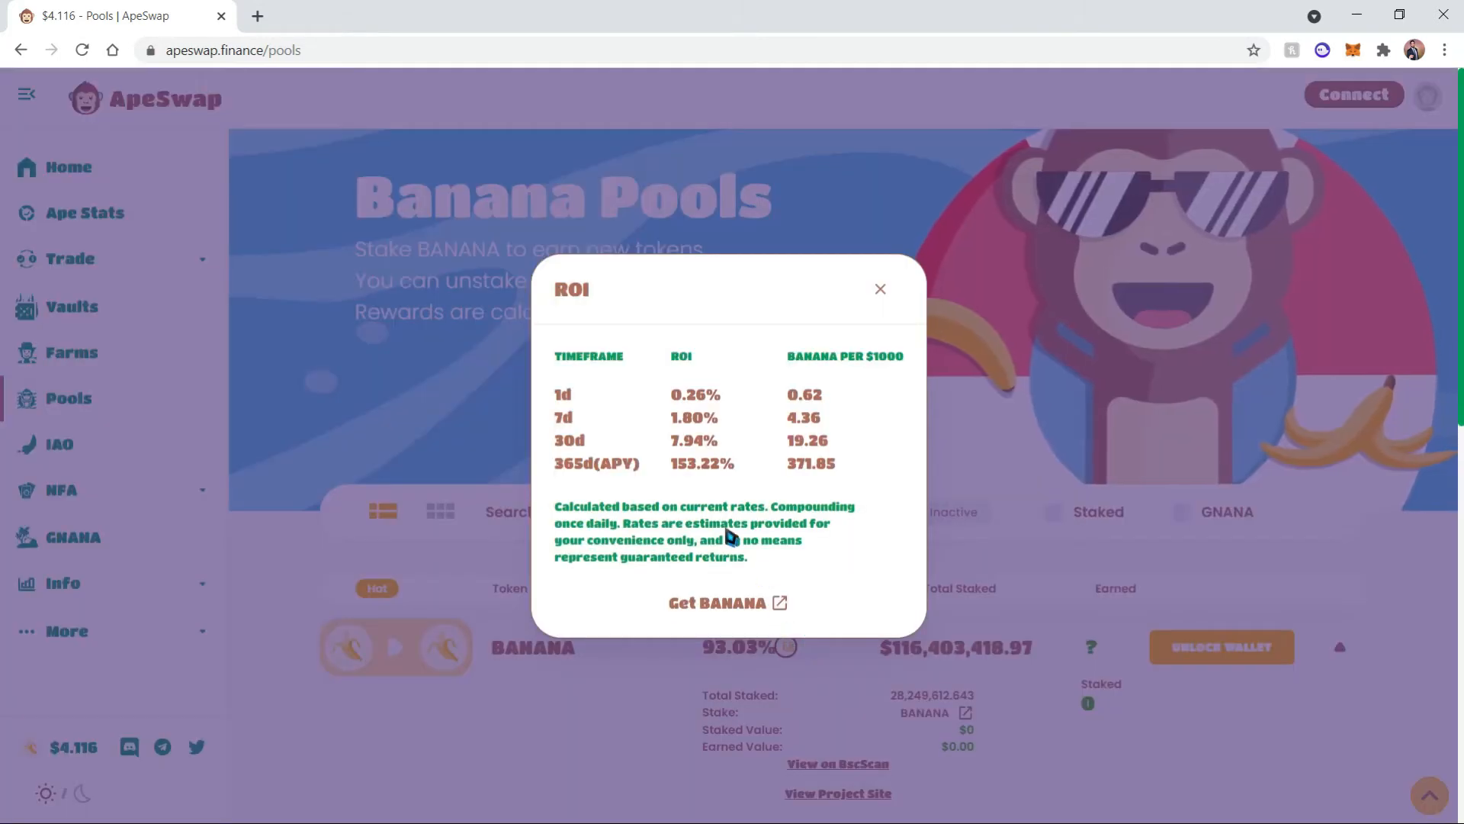
mouse_move(687, 482)
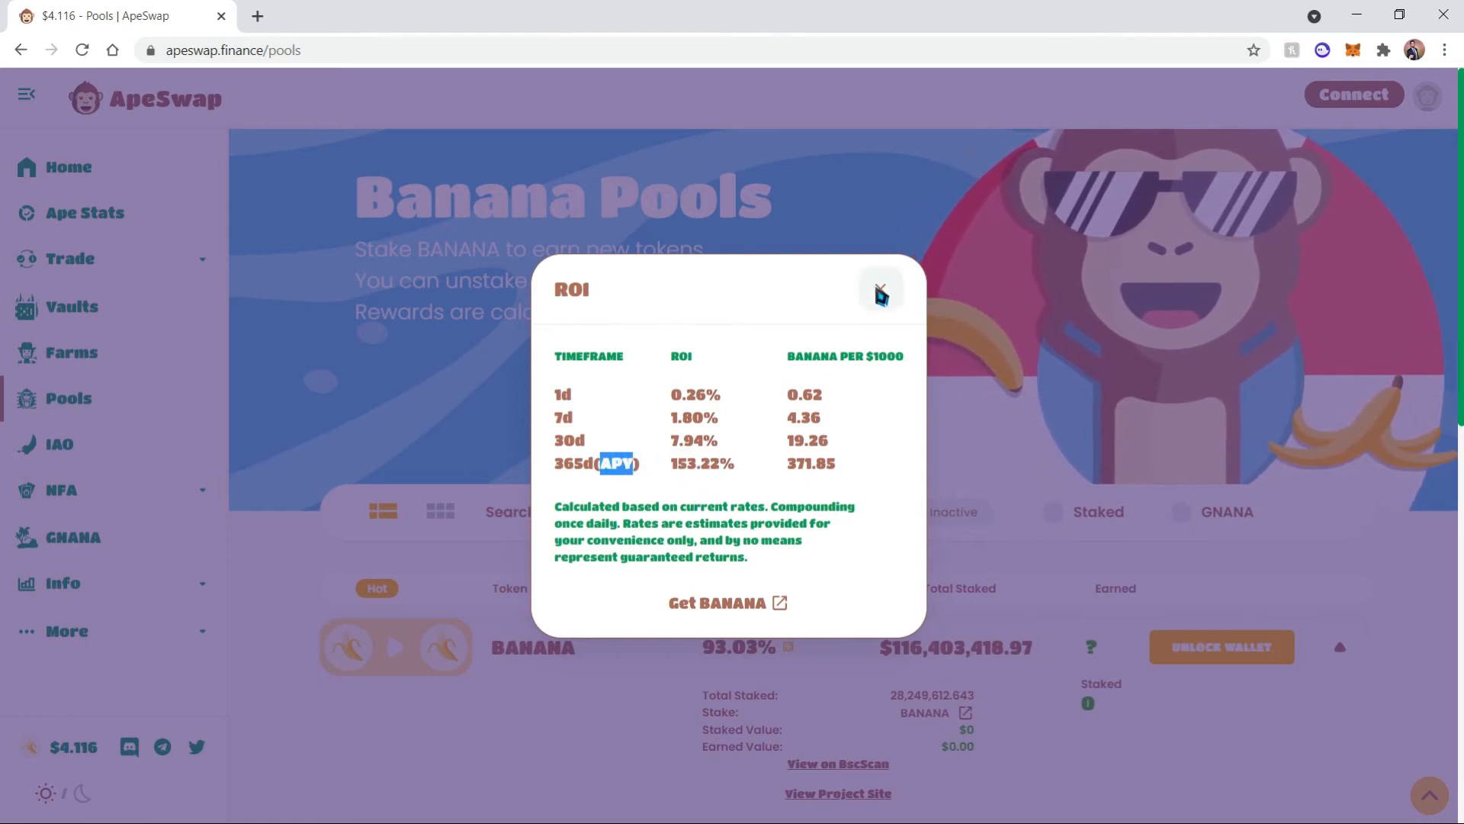
click(878, 292)
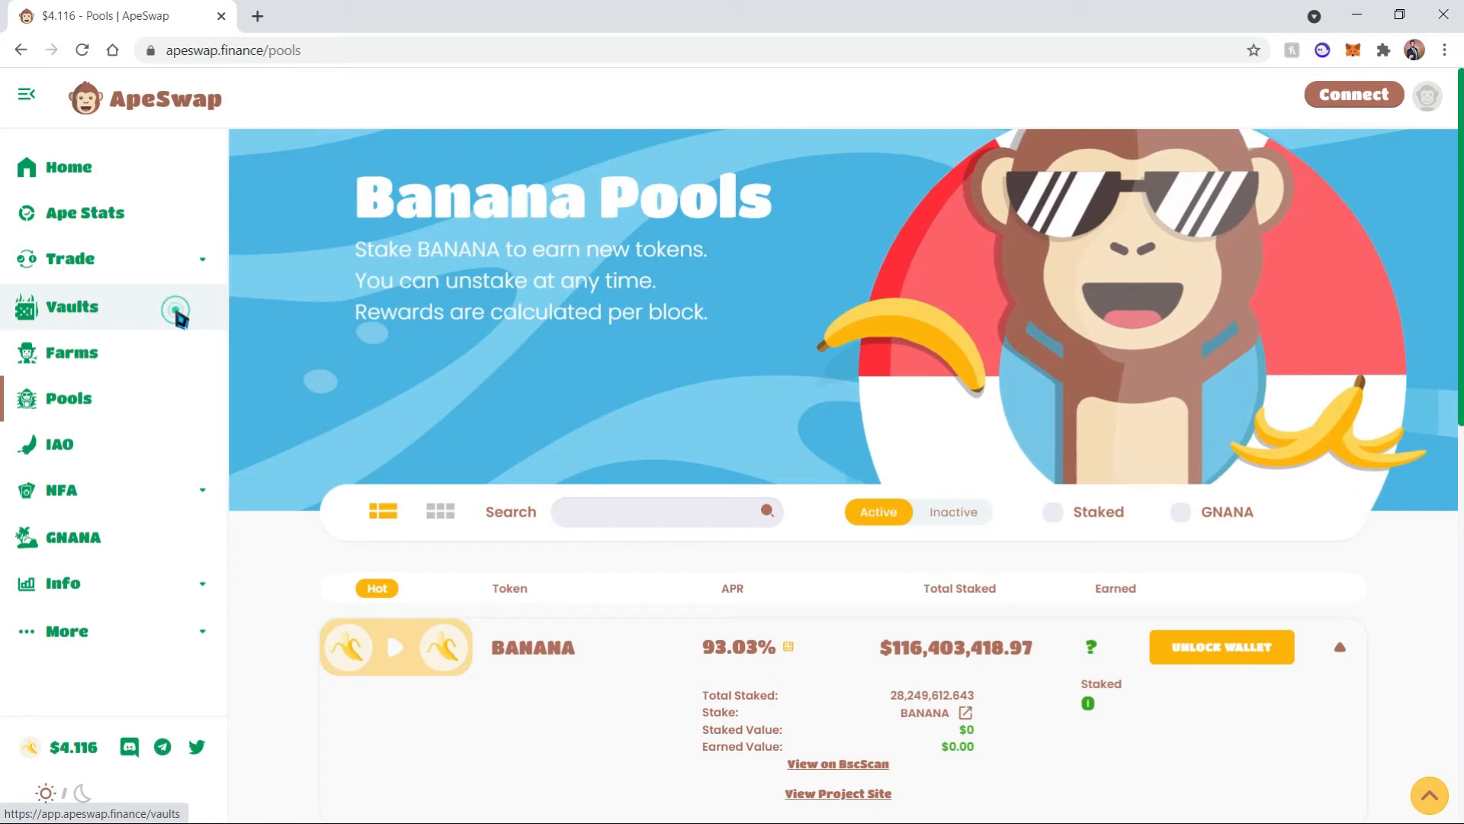
Open the Vaults page listing all vaults, including BANANA and BNB-BANANA.
click(68, 306)
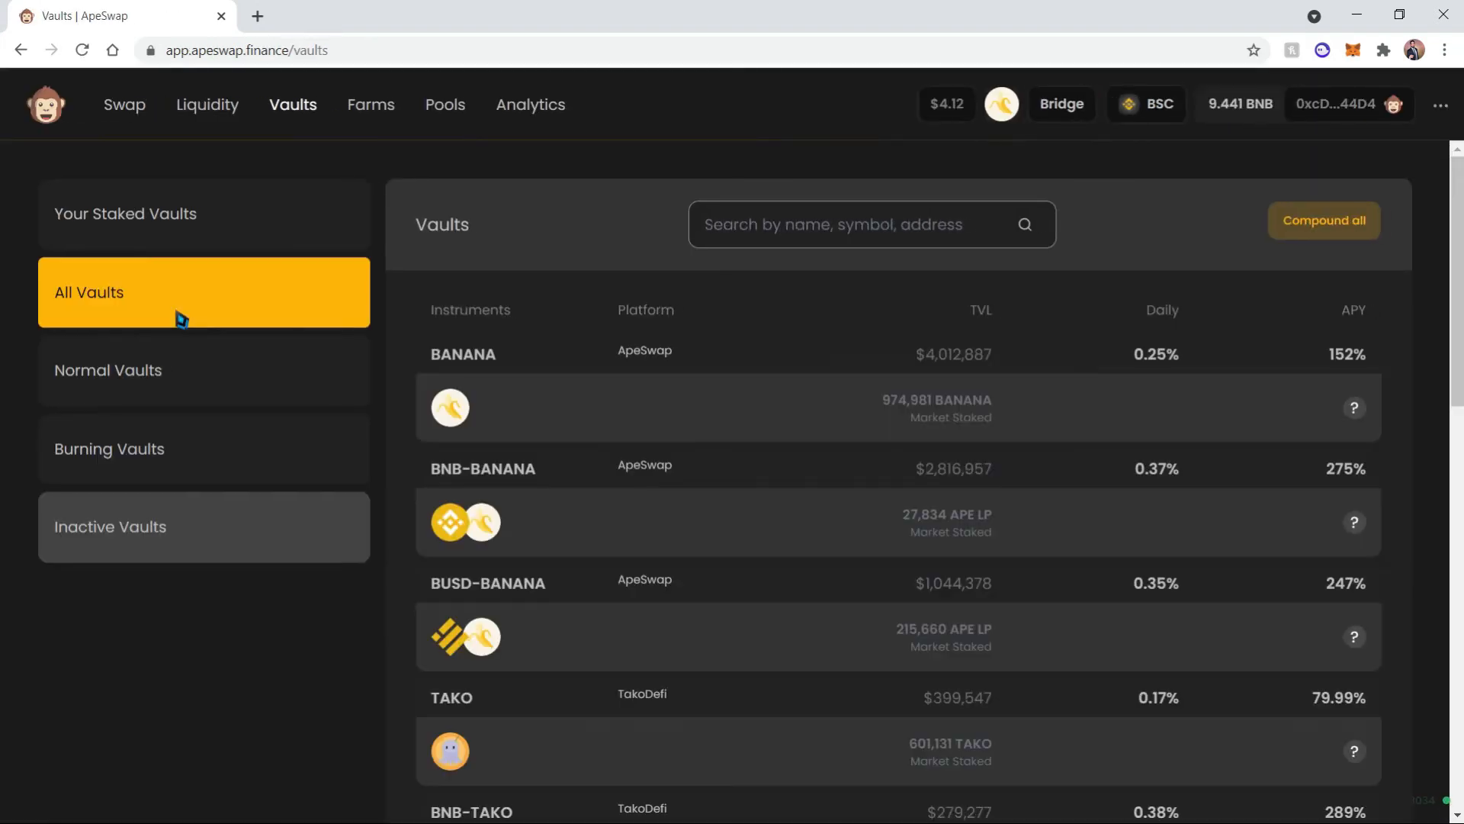
mouse_move(1348, 372)
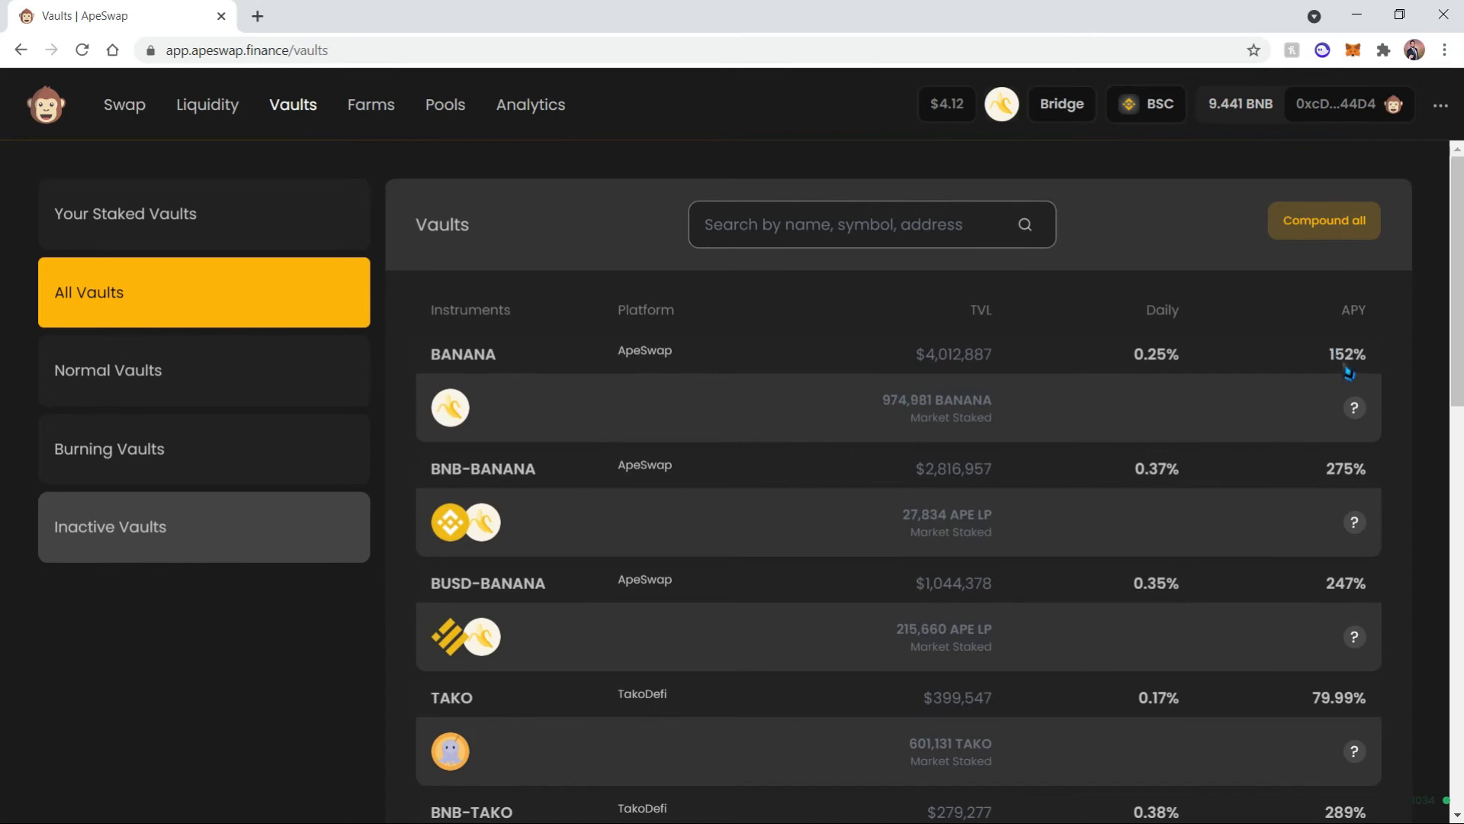
mouse_move(616, 405)
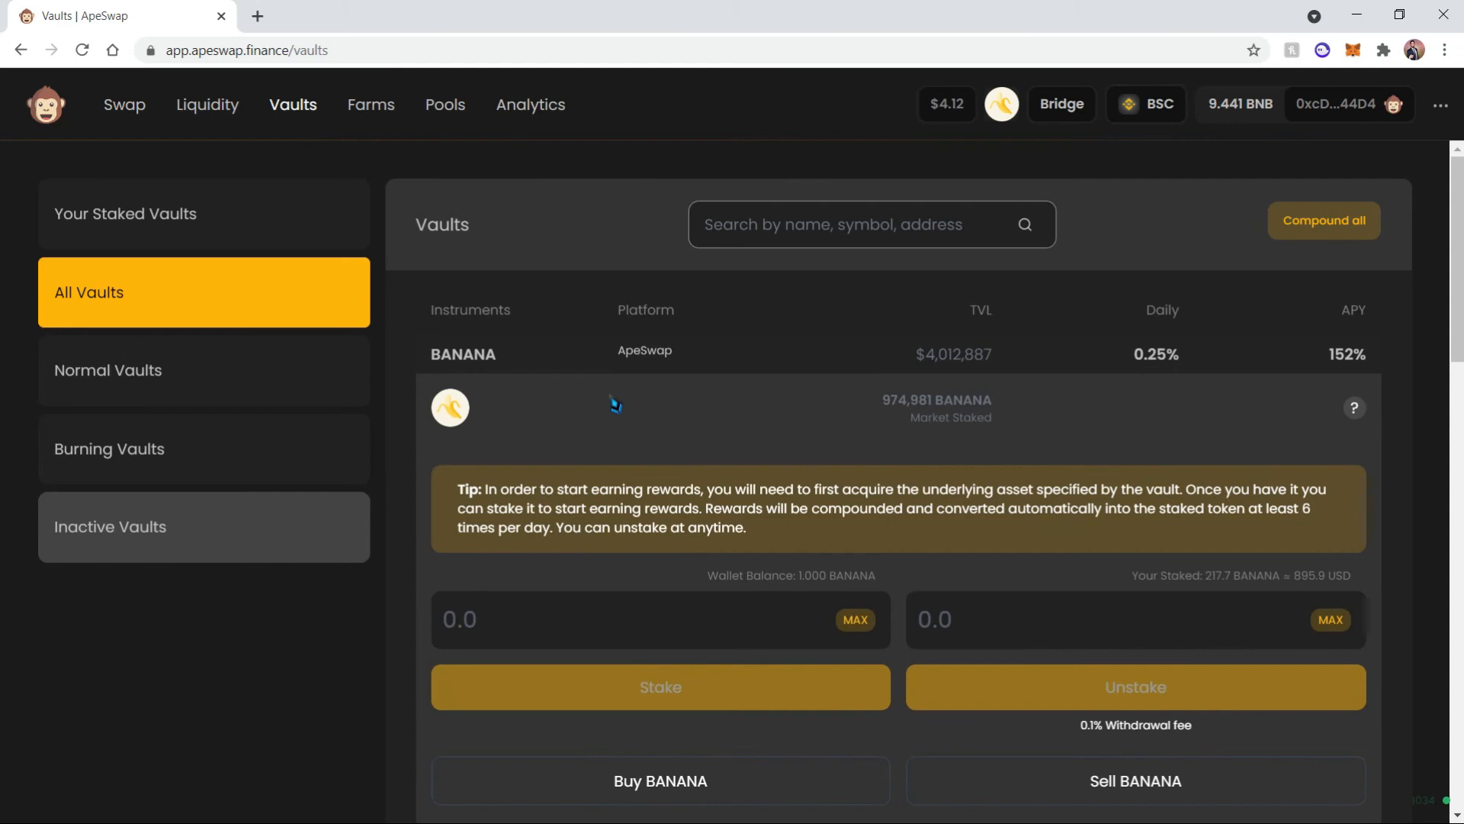
Fill the BANANA vault's stake amount with the full 1 BANANA balance using MAX.
scroll(down, 3)
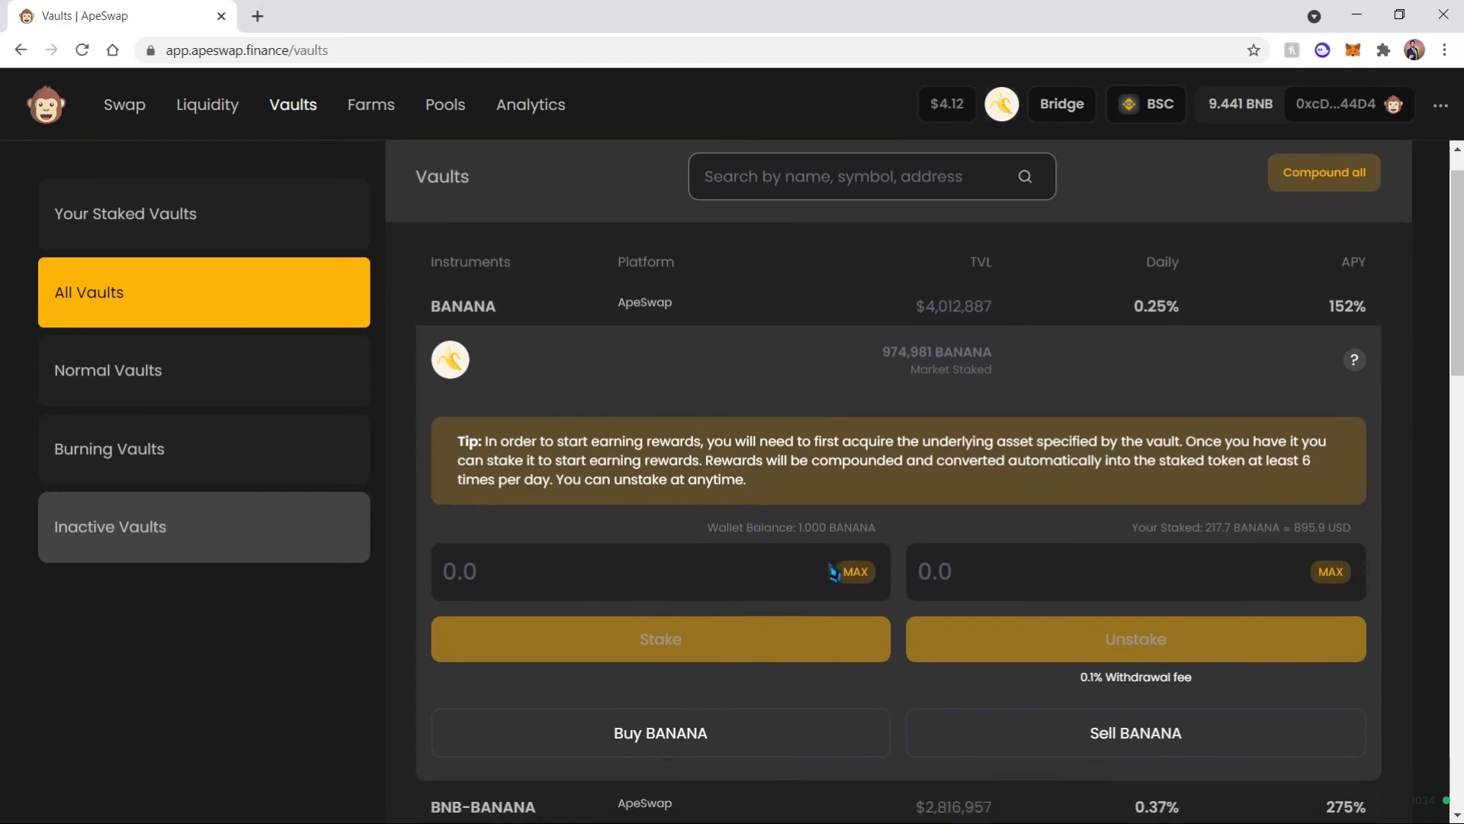
click(853, 570)
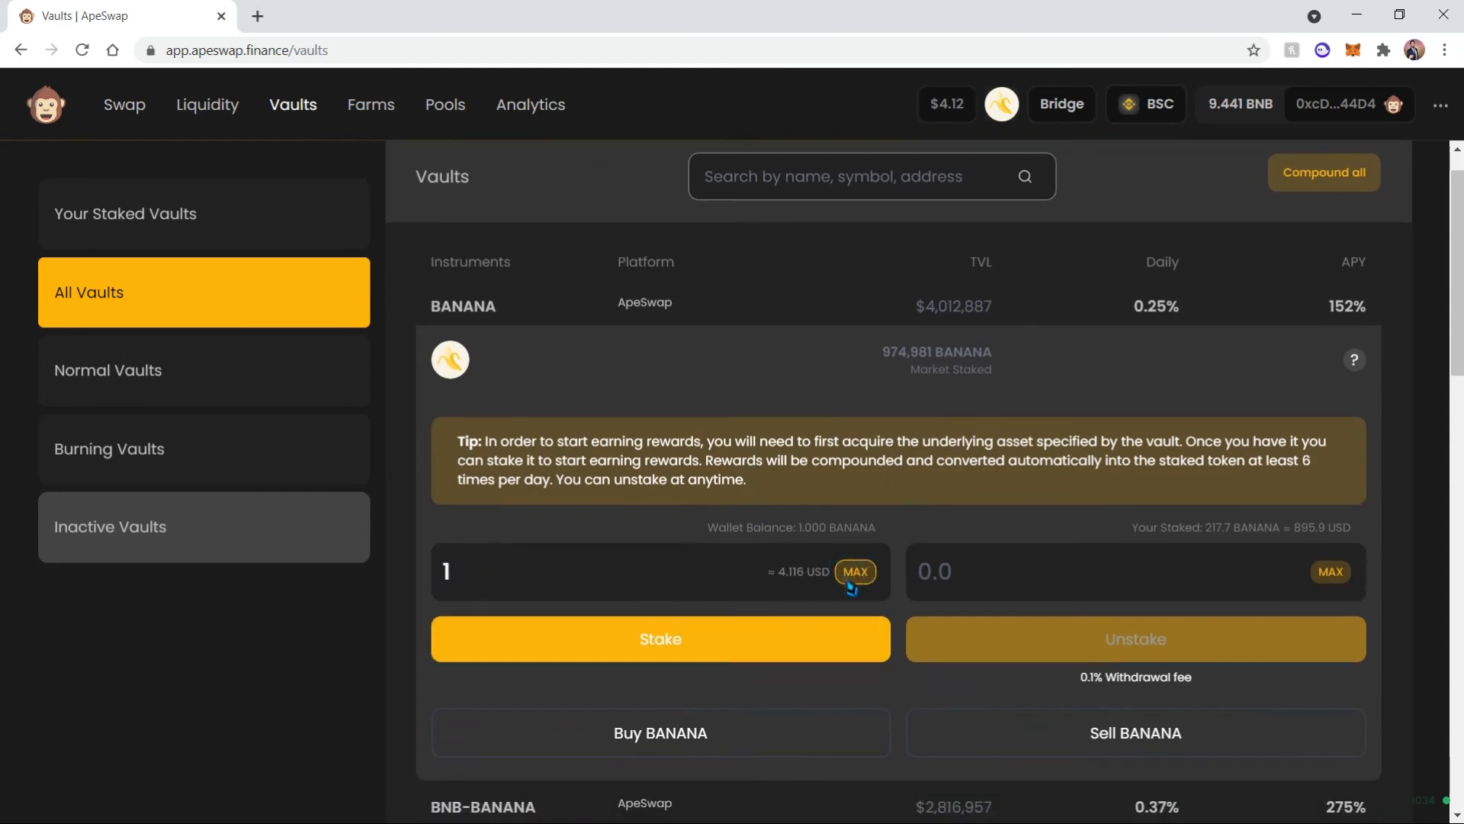
mouse_move(747, 561)
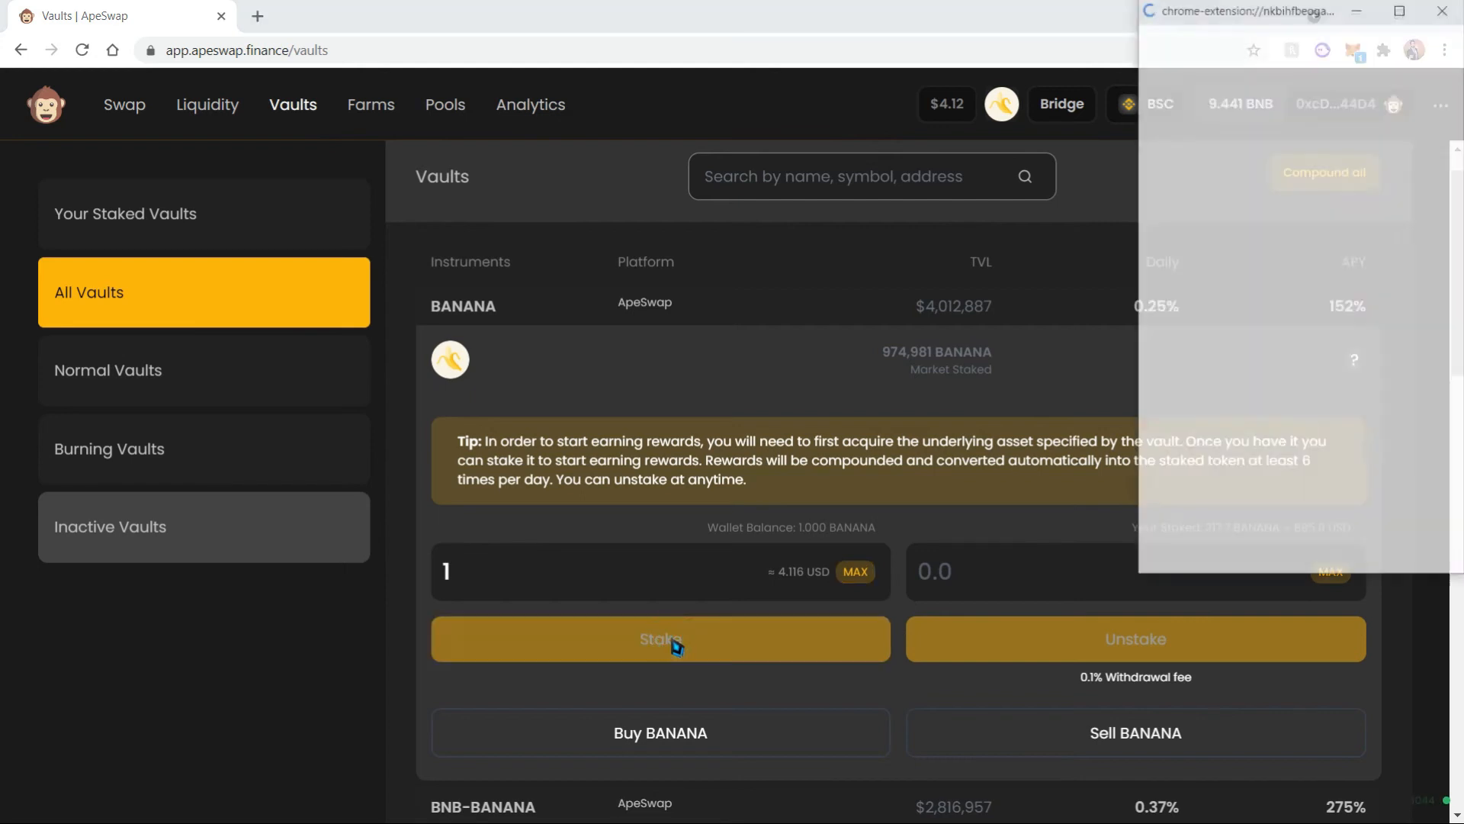
Stake 1 BANANA in the vault, approve in MetaMask, and dismiss the success toast.
click(660, 639)
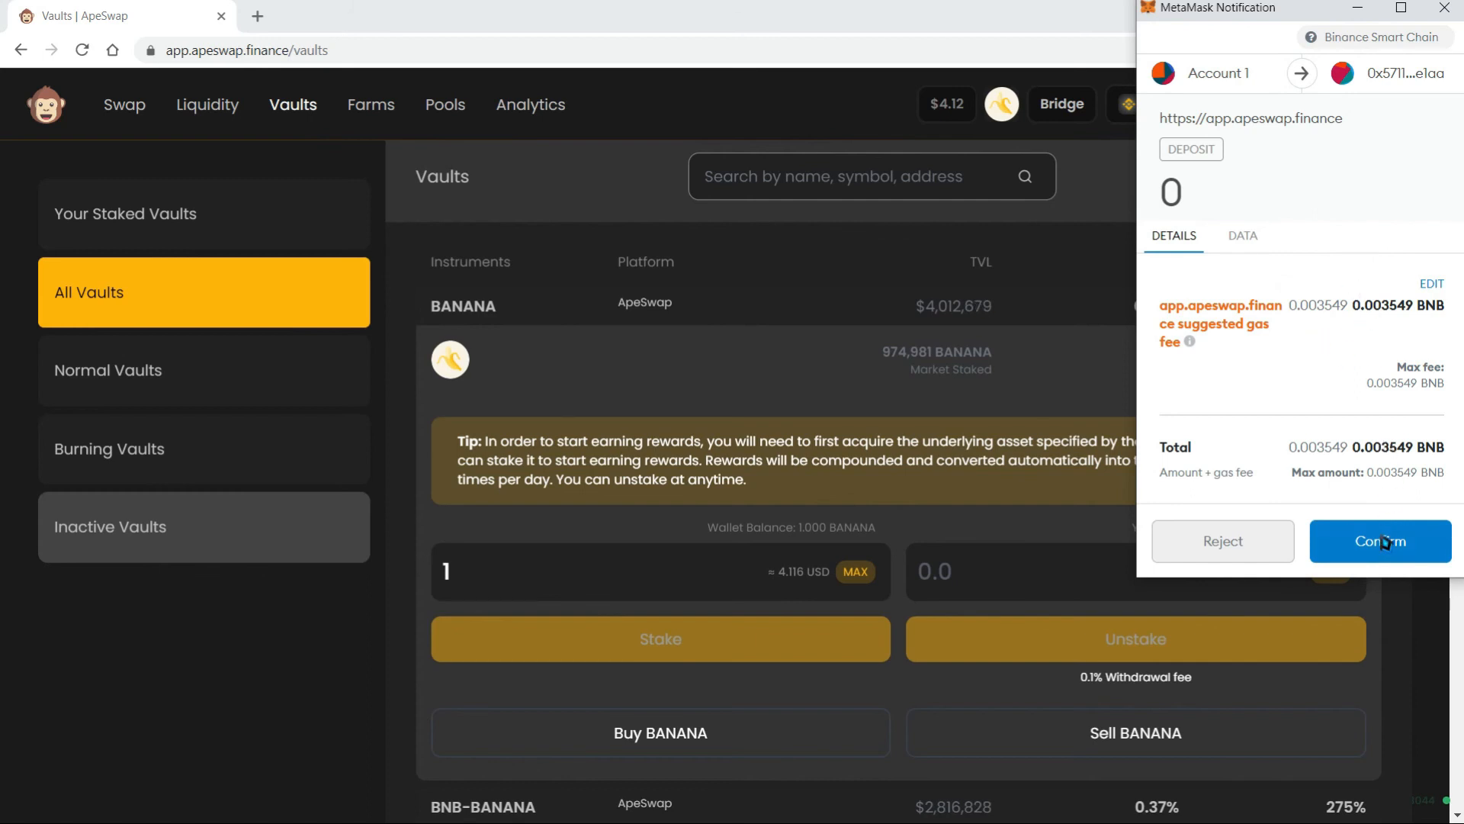
click(1380, 540)
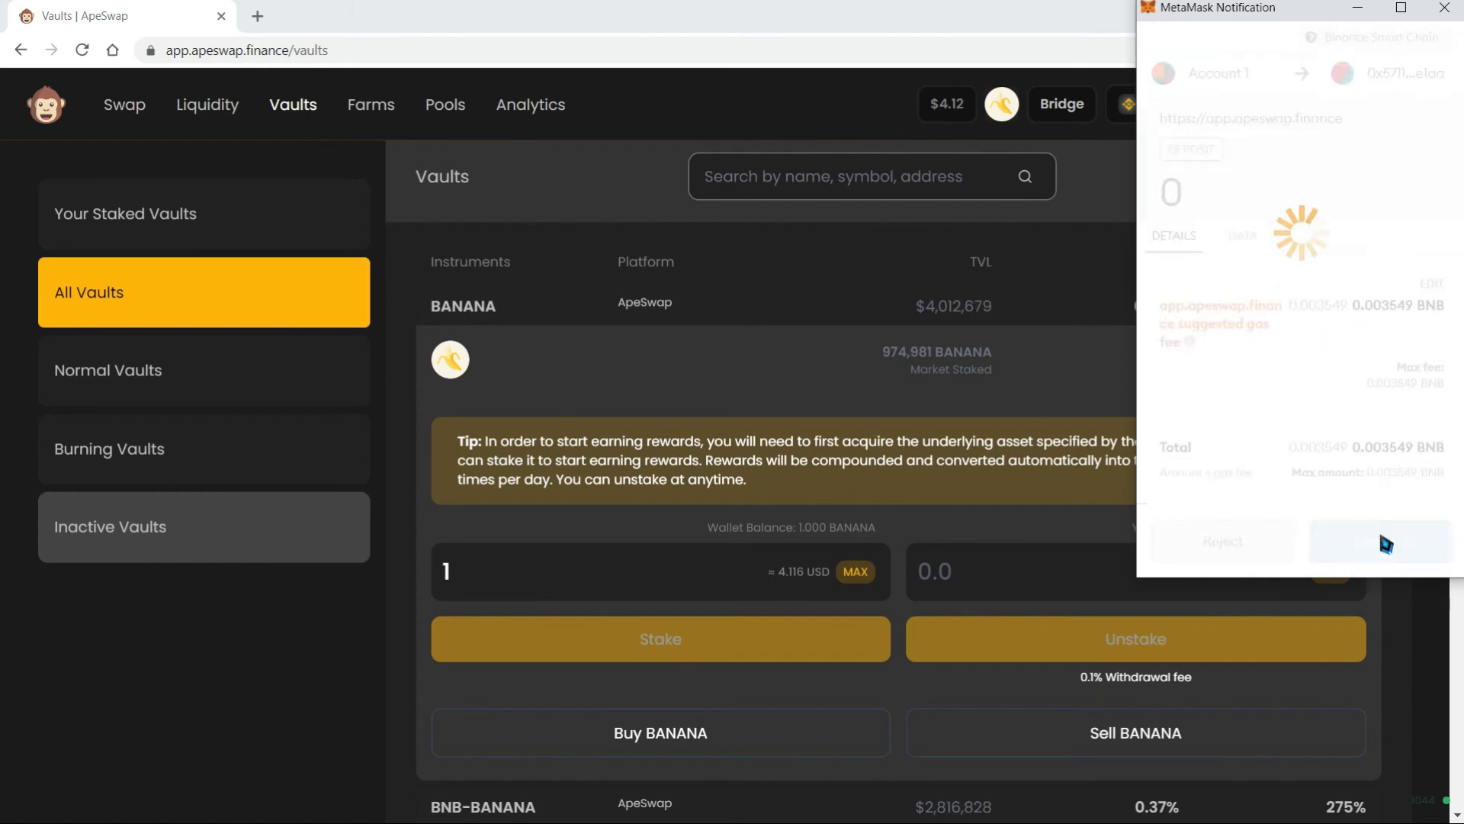
click(1378, 542)
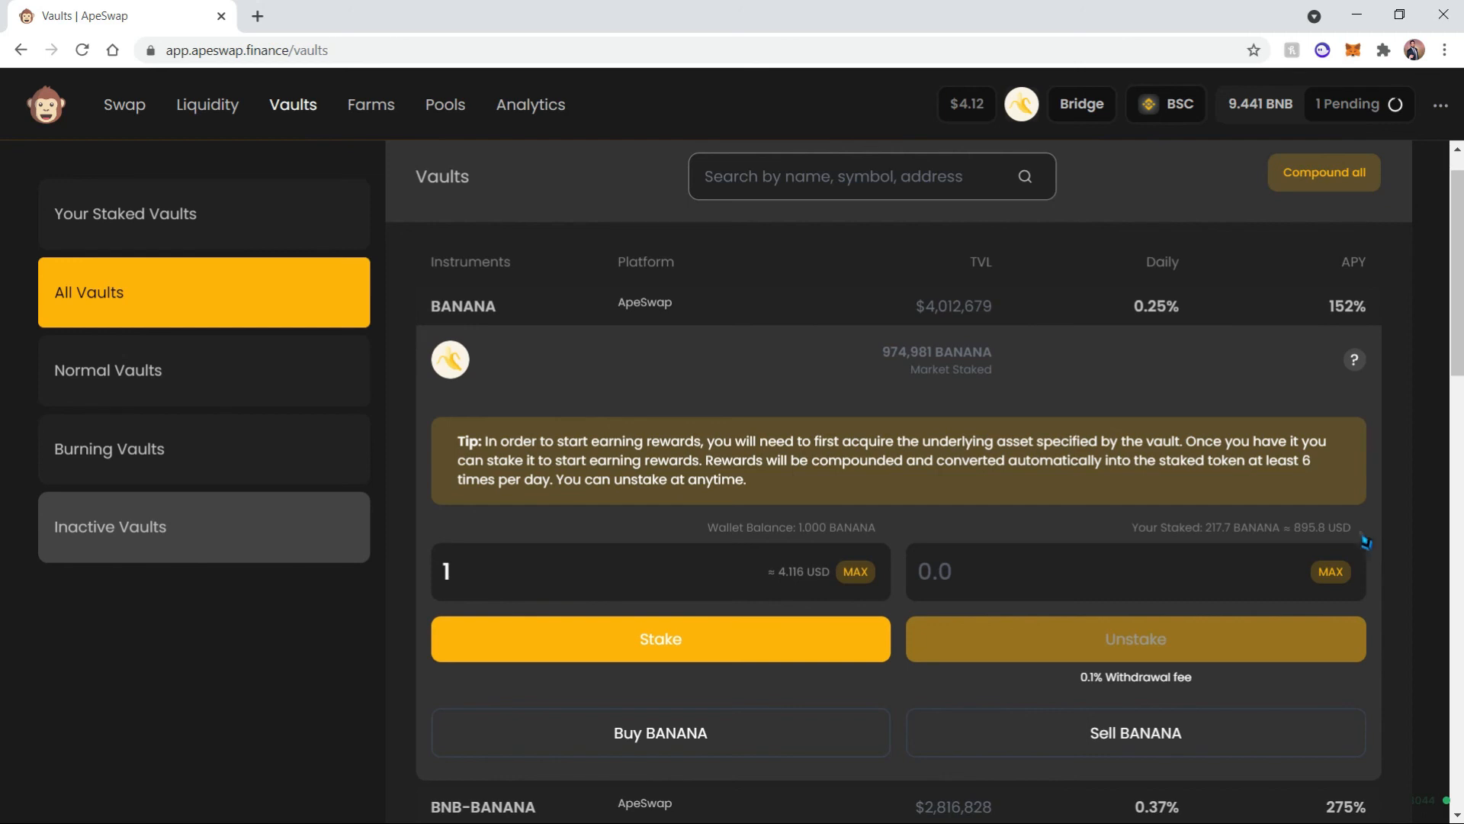
click(661, 639)
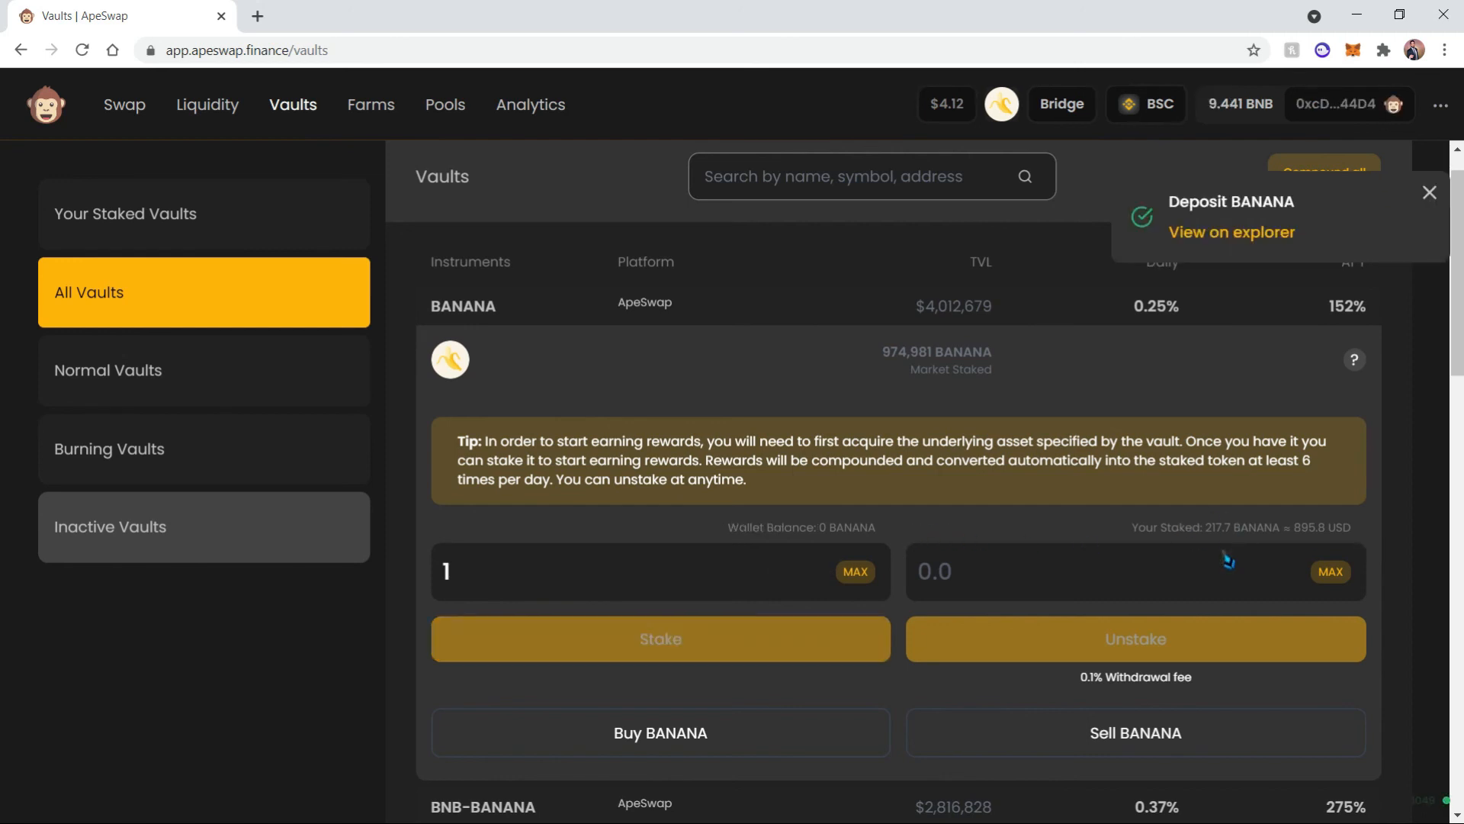
mouse_move(1291, 299)
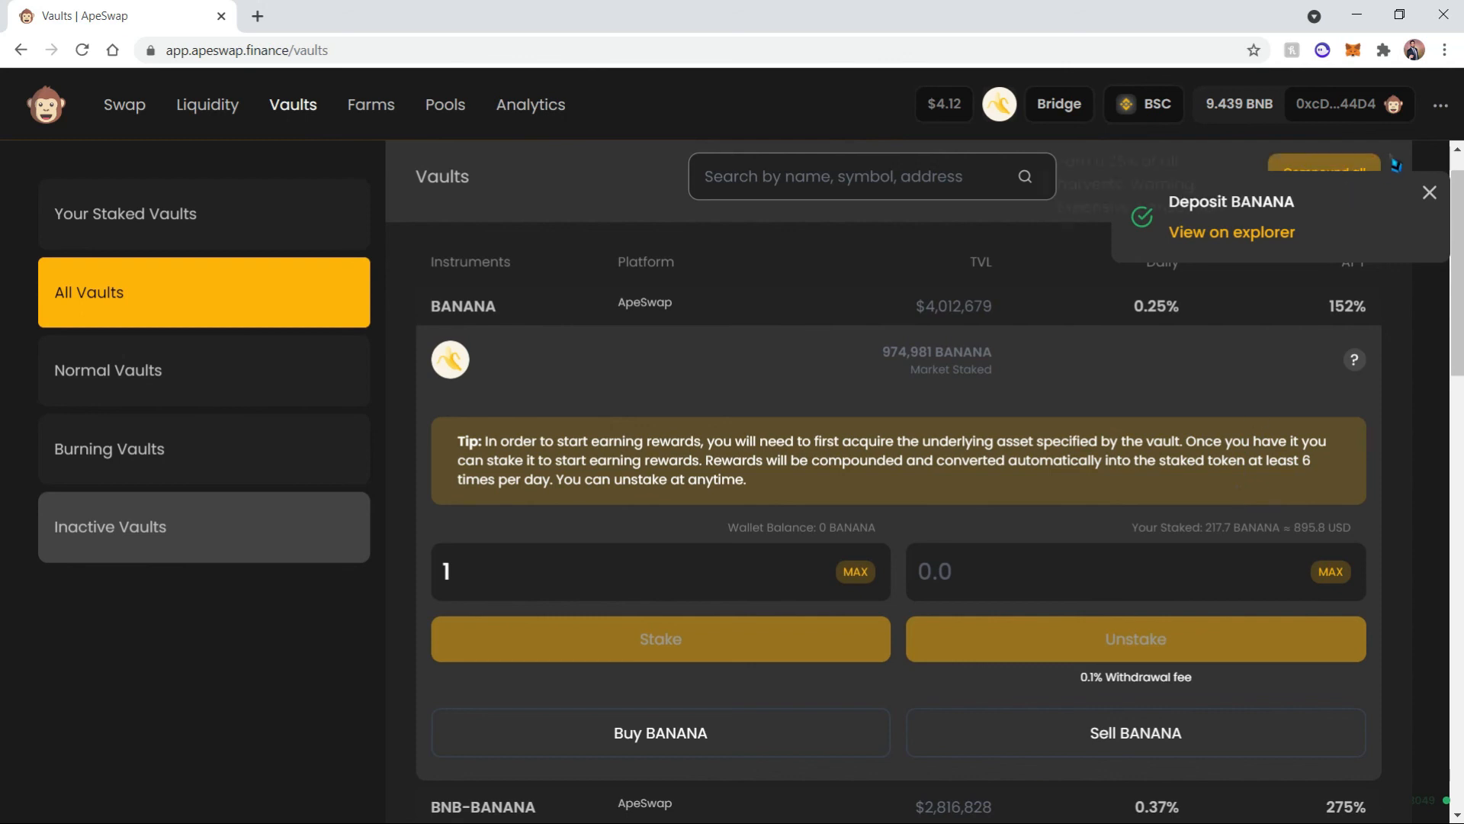
click(1429, 192)
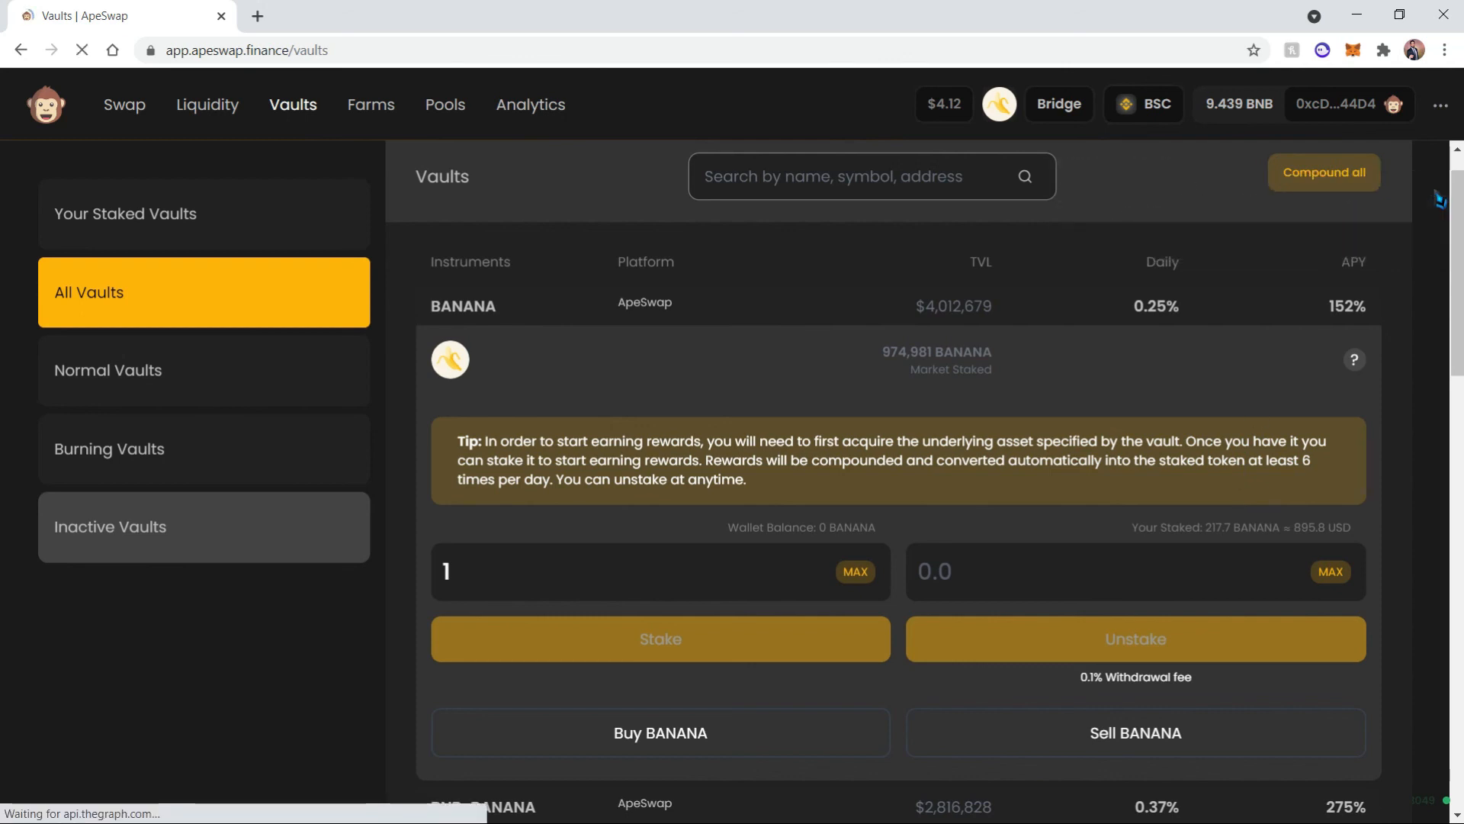